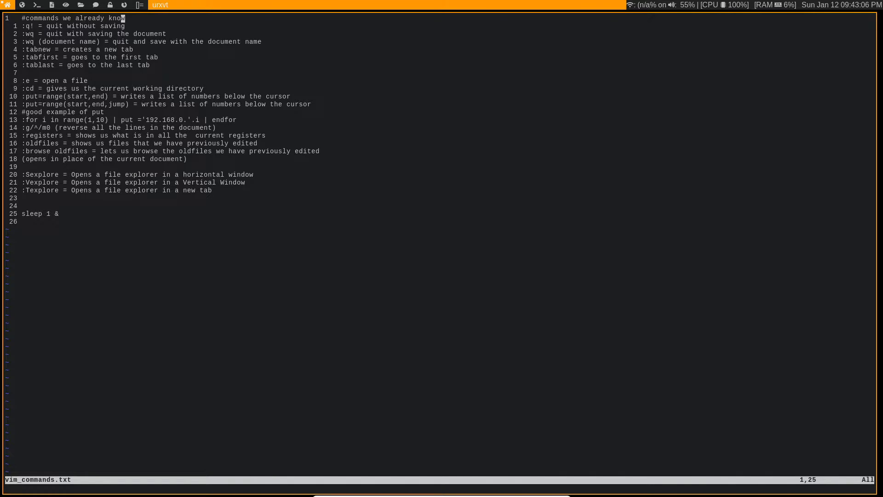
# - Open a second blank unnamed tab beside vim_commands.txt with :tabnew
pyautogui.write(':')
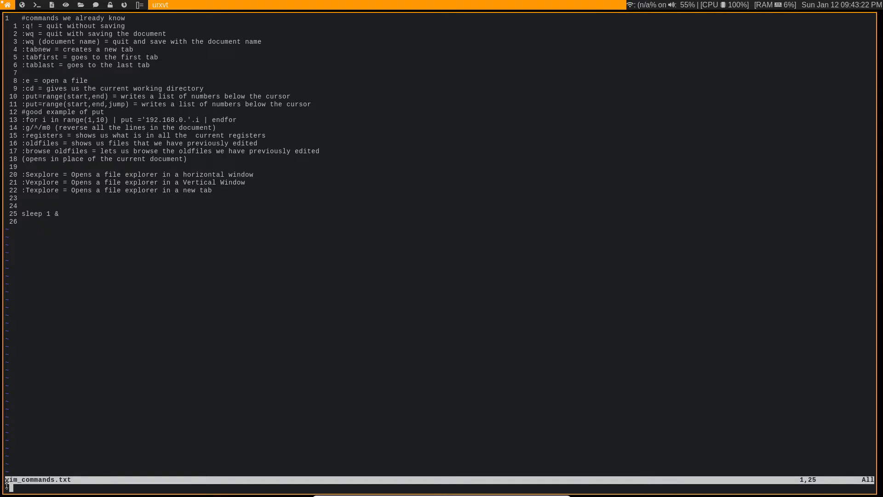
pyautogui.moveTo(104, 344)
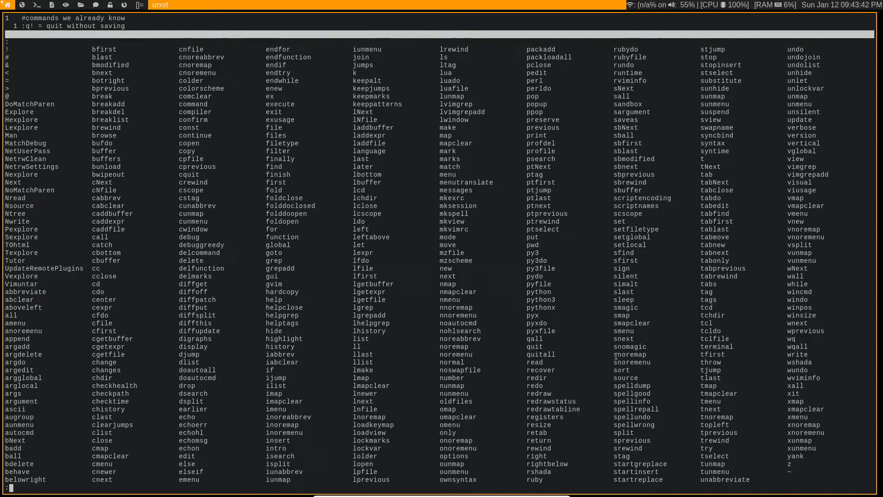
pyautogui.moveTo(681, 234)
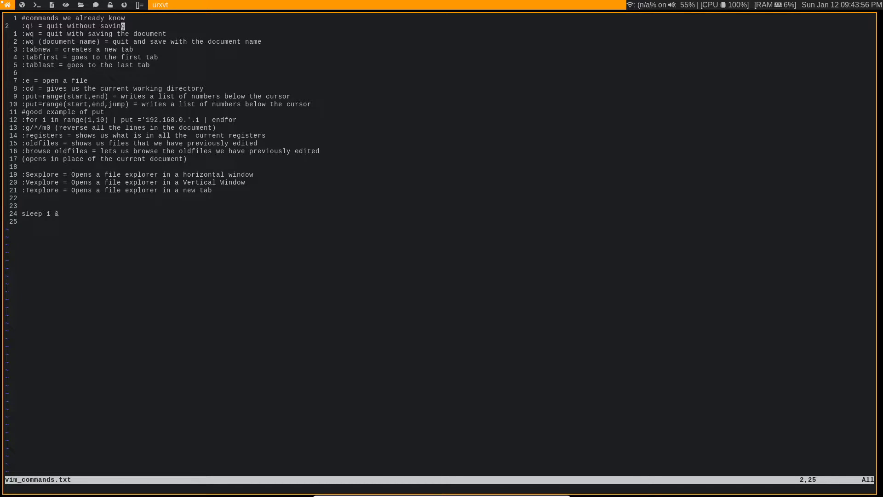
pyautogui.write(':q!')
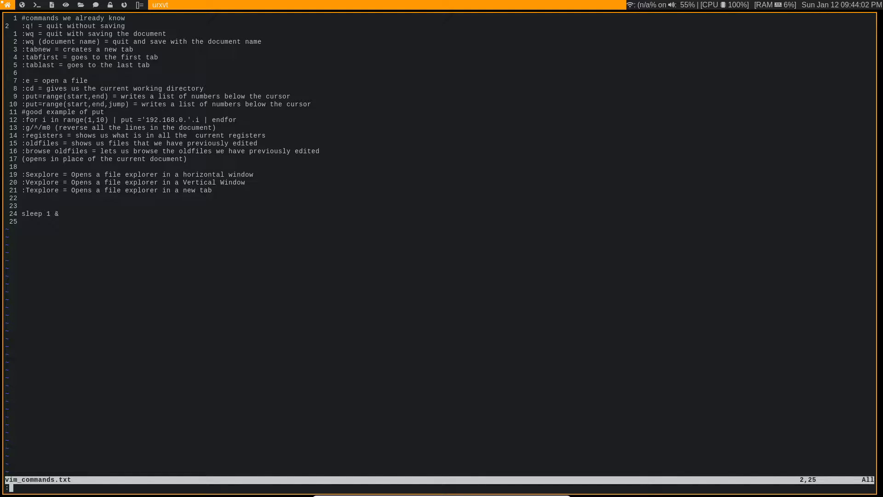
pyautogui.press('Return')
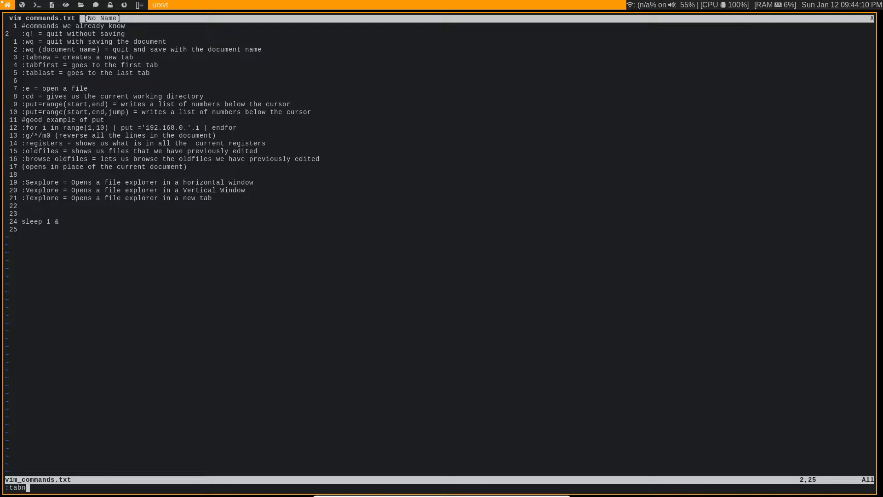
pyautogui.press('Return')
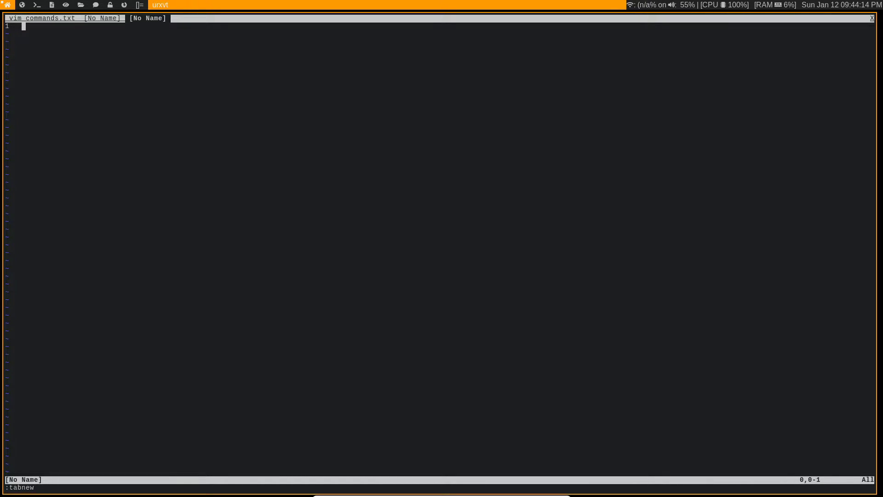
# - Jump between the first and last tabs and discard the extra blank tab with :q!
pyautogui.write('tabfirs')
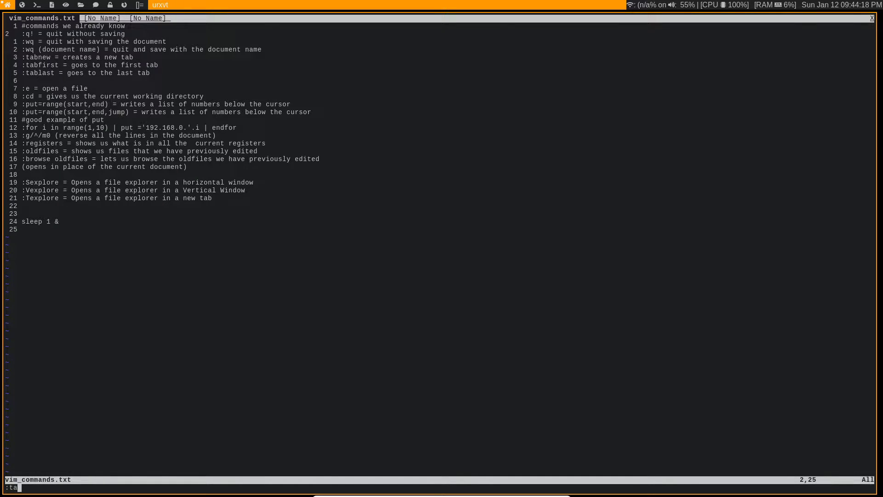
pyautogui.press('Return')
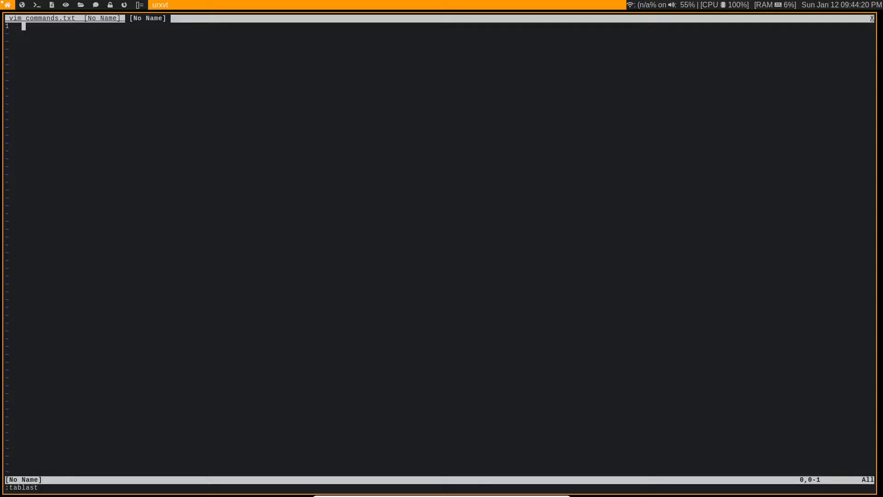
pyautogui.write(':q!')
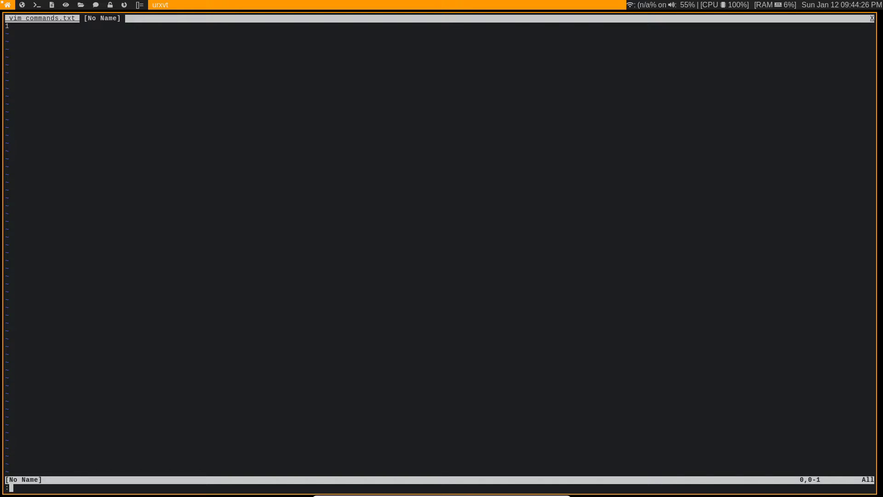
# - Write the blank buffer to a new empty file named george and reopen a fresh blank tab
pyautogui.write(':w')
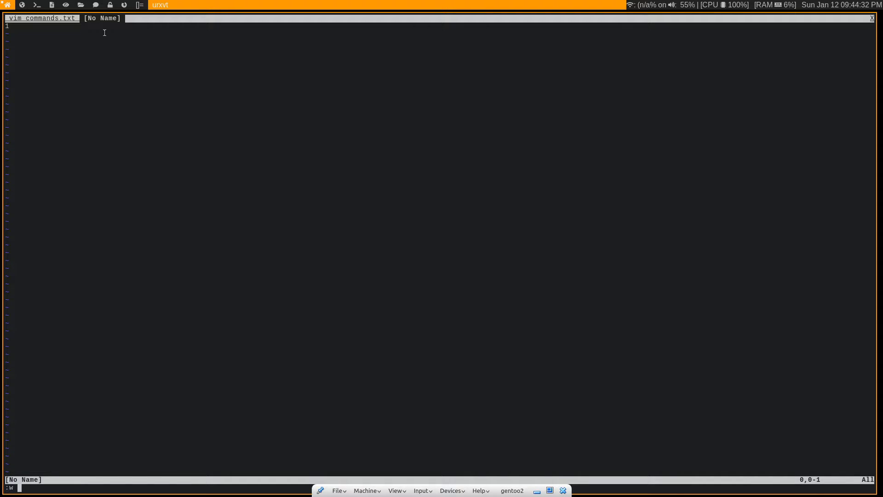
pyautogui.moveTo(360, 182)
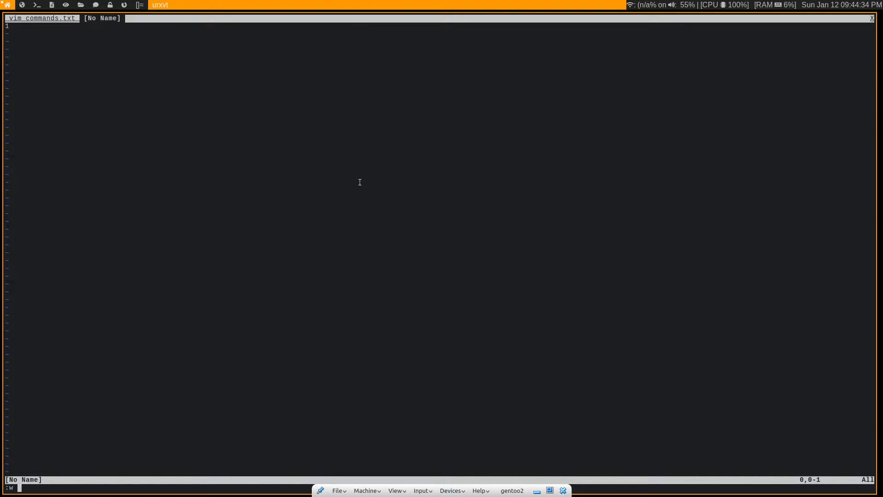
pyautogui.moveTo(396, 190)
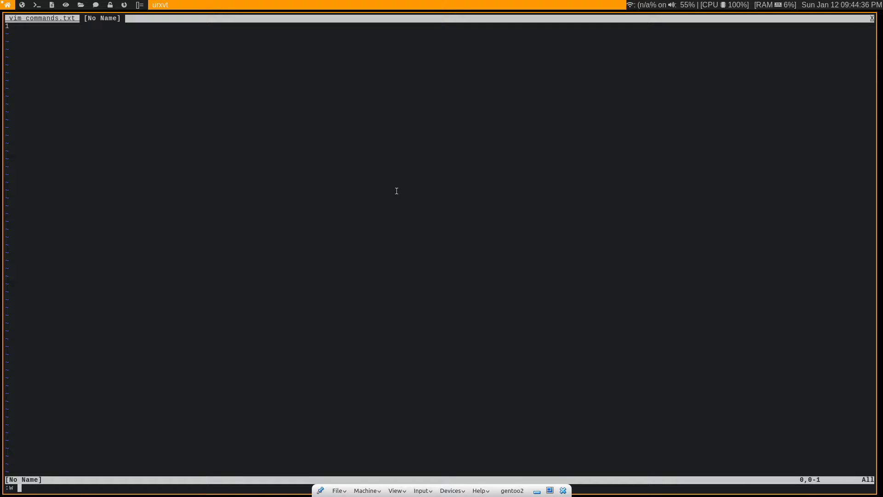
pyautogui.write('george" [New] 0L, 0C written')
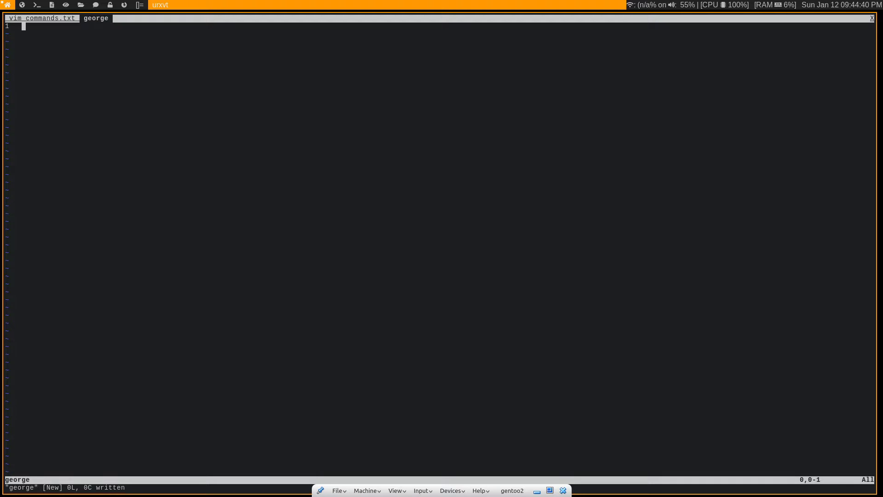
pyautogui.moveTo(124, 27)
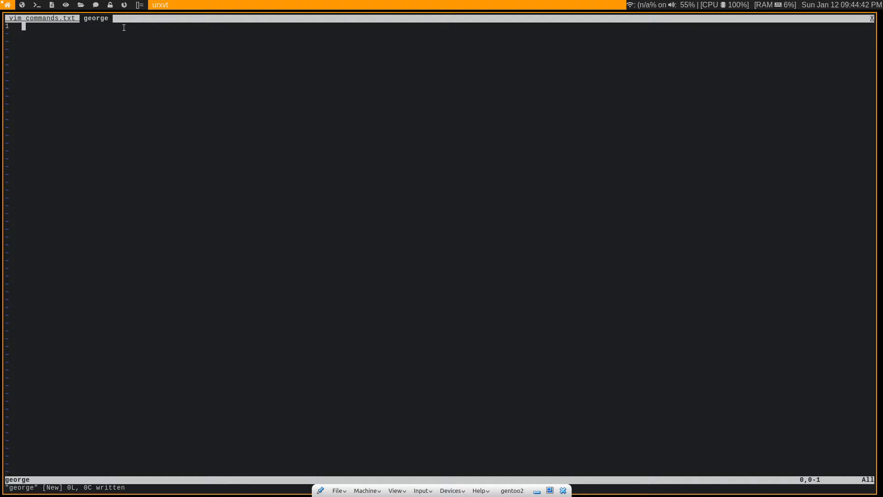
pyautogui.moveTo(139, 222)
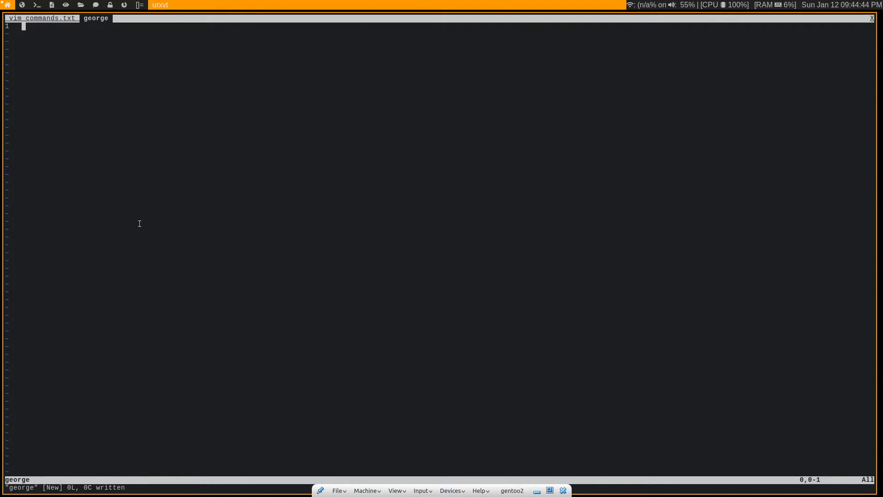
pyautogui.moveTo(353, 308)
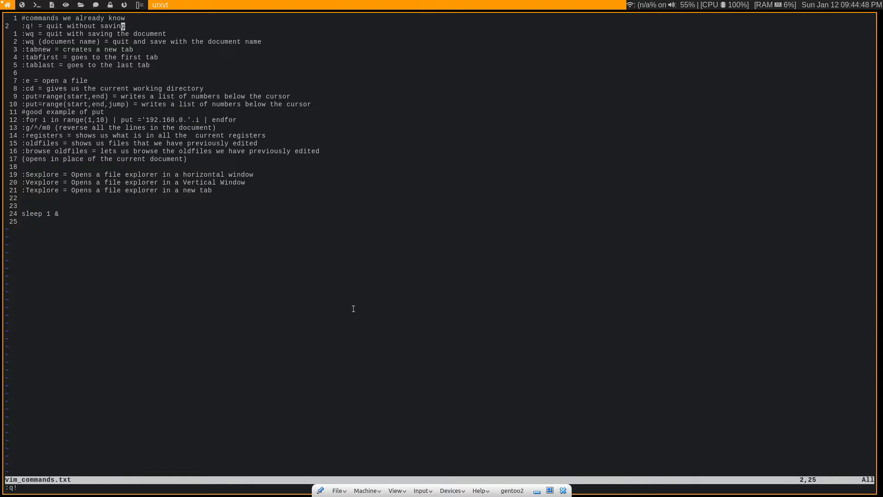
pyautogui.press('Return')
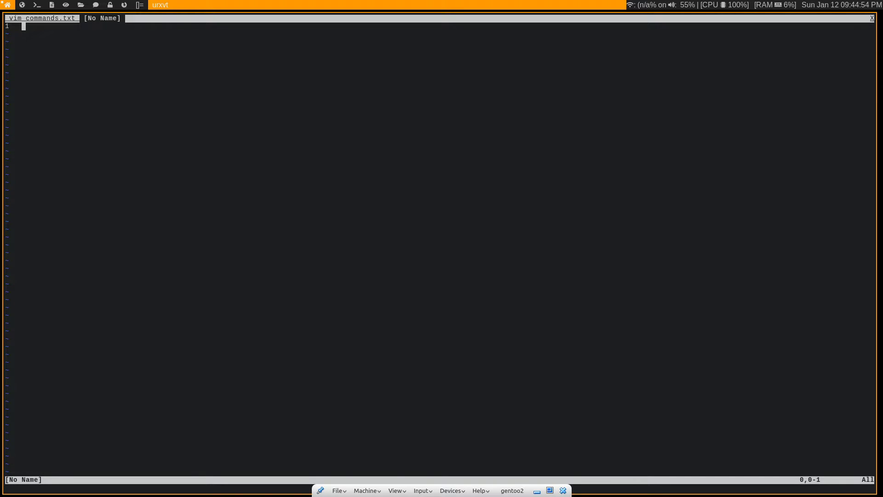
# - Open /etc/portage/make.conf read-only in a new tab using path completion
pyautogui.write(':e')
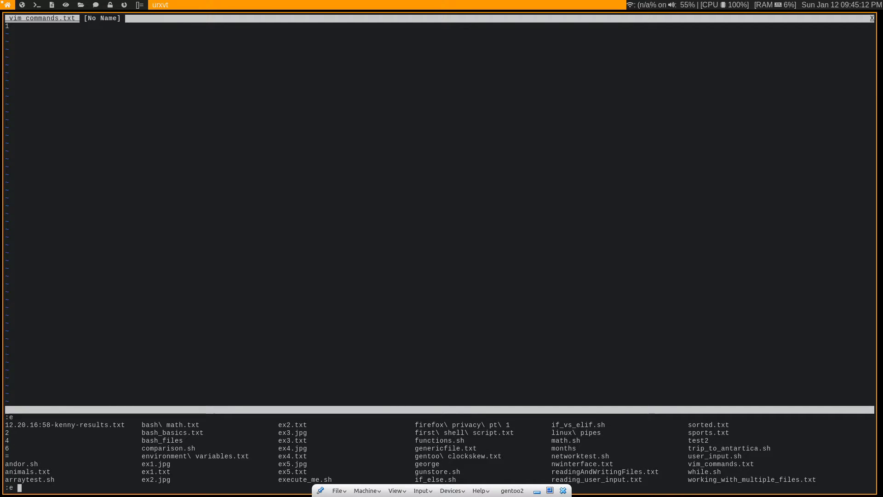
pyautogui.moveTo(470, 315)
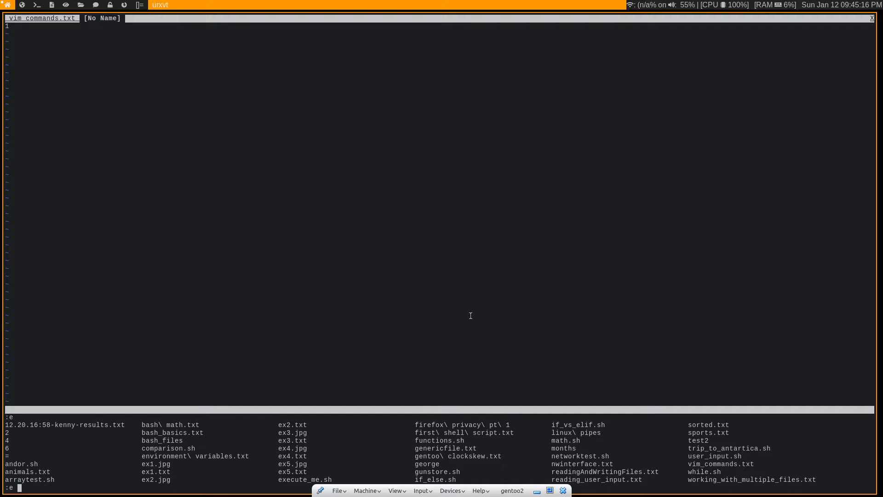
pyautogui.moveTo(361, 304)
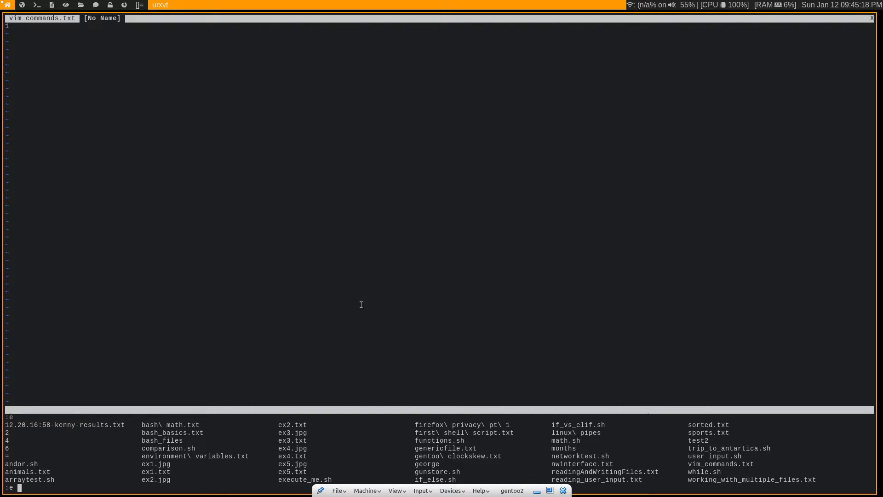
pyautogui.moveTo(391, 376)
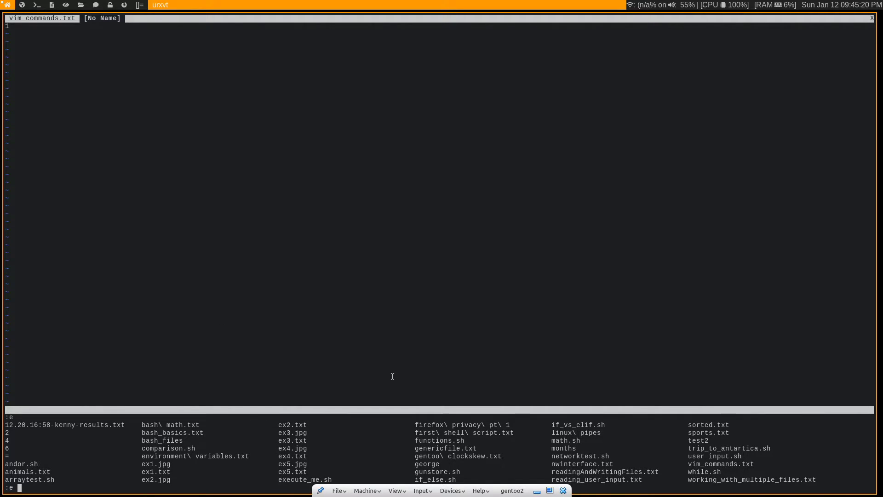
pyautogui.moveTo(465, 306)
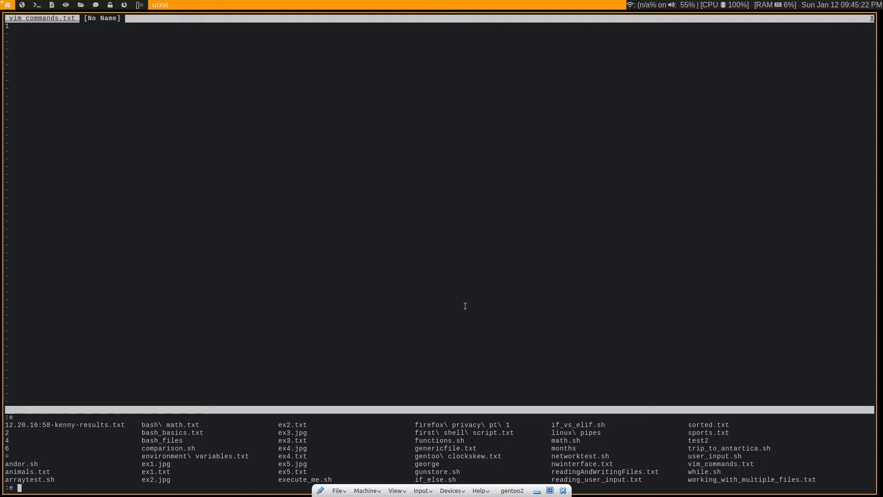
pyautogui.moveTo(499, 193)
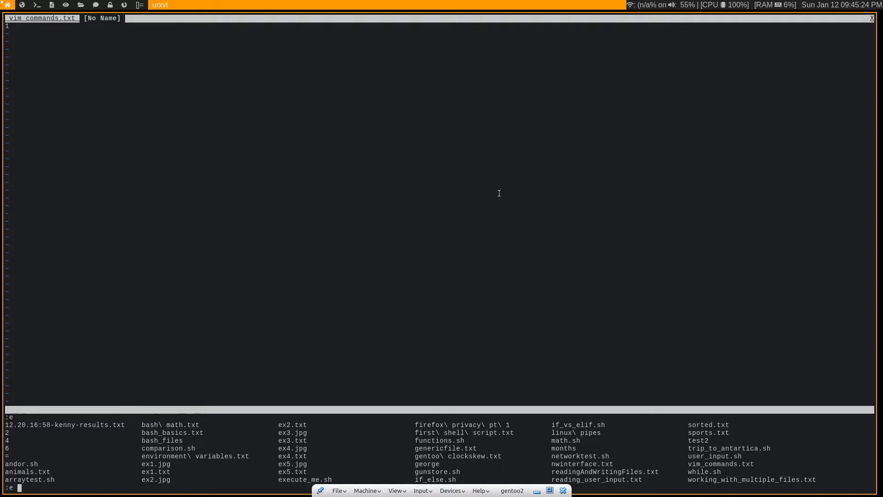
pyautogui.moveTo(229, 356)
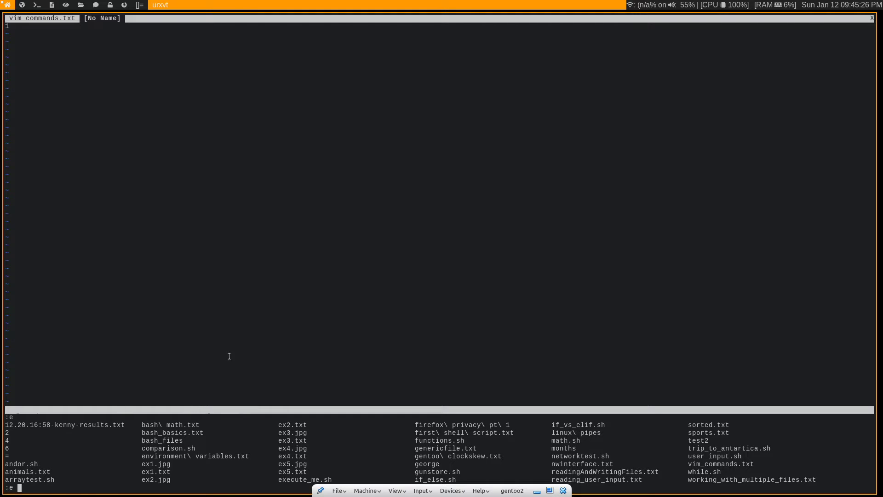
pyautogui.moveTo(281, 440)
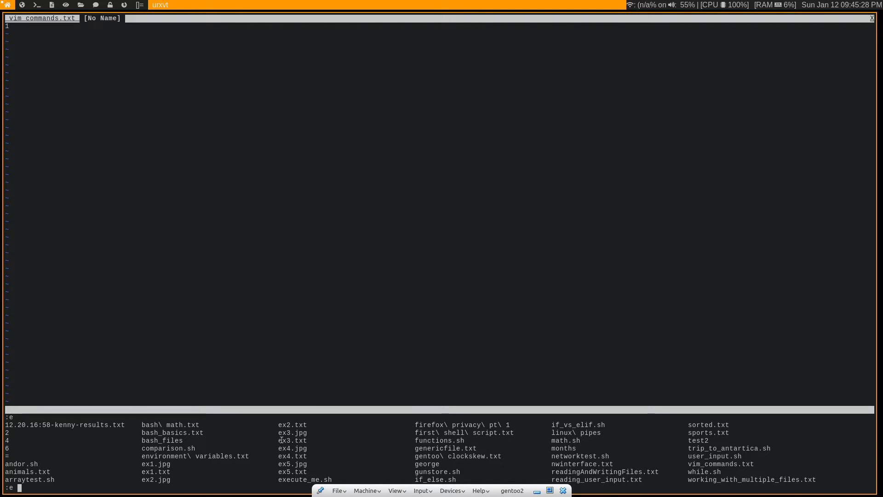
pyautogui.moveTo(310, 278)
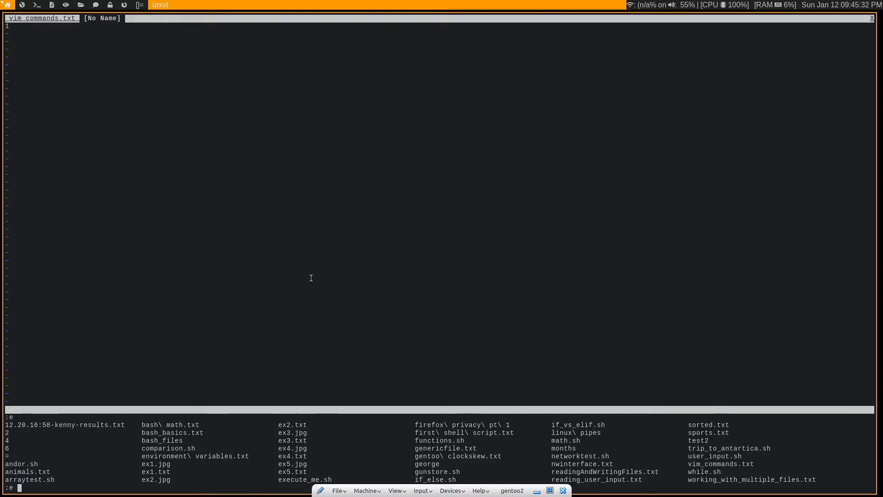
pyautogui.write('/etc/portage')
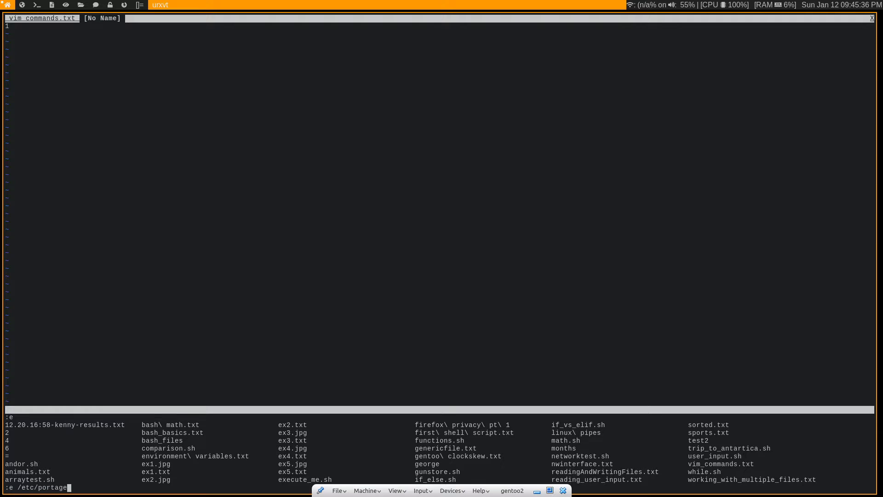
pyautogui.write('/make.')
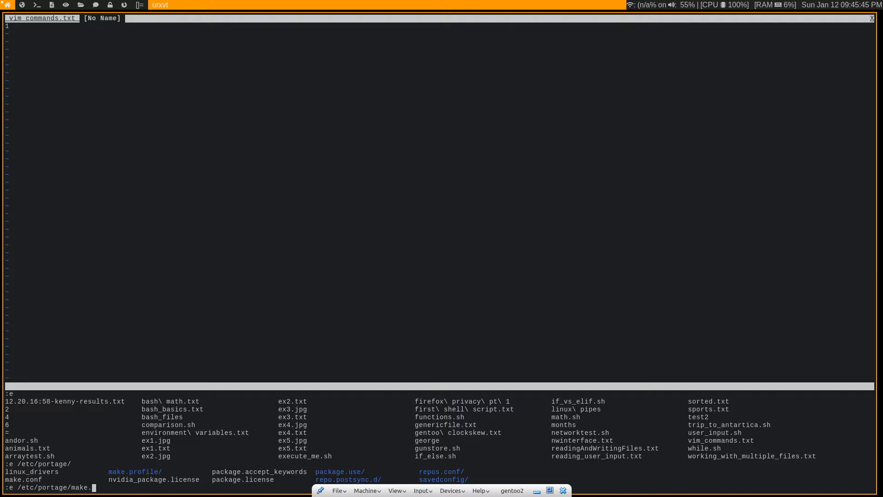
pyautogui.write('conf')
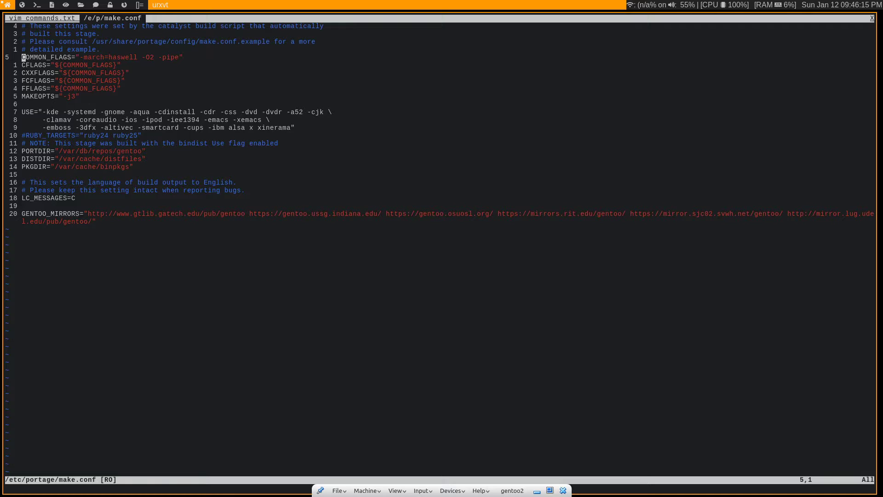
# - Insert junk text after the DISTDIR line, then close make.conf discarding the edits
pyautogui.press('i')
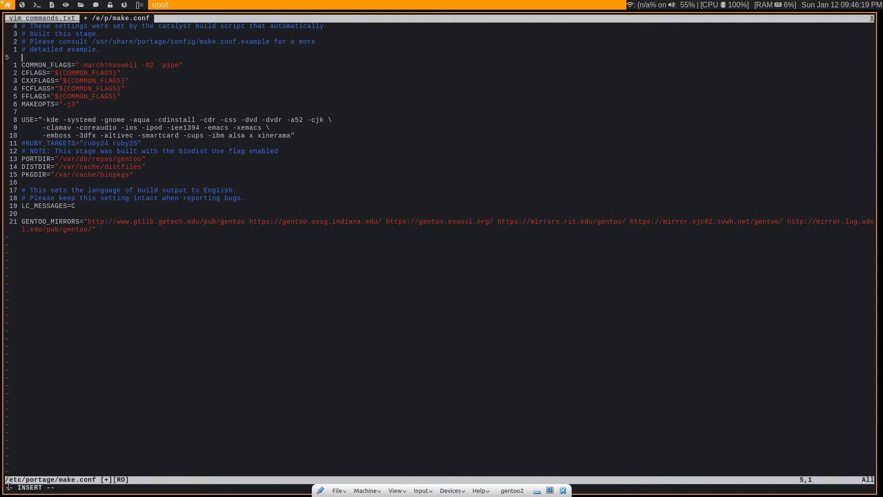
pyautogui.moveTo(138, 453)
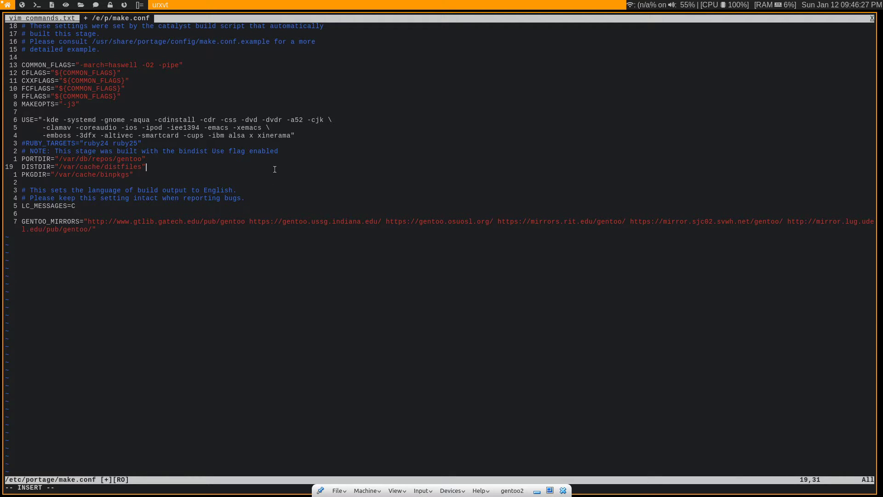
pyautogui.write('jfkdsalfdsjklsdaf;fadsjklfsd;a')
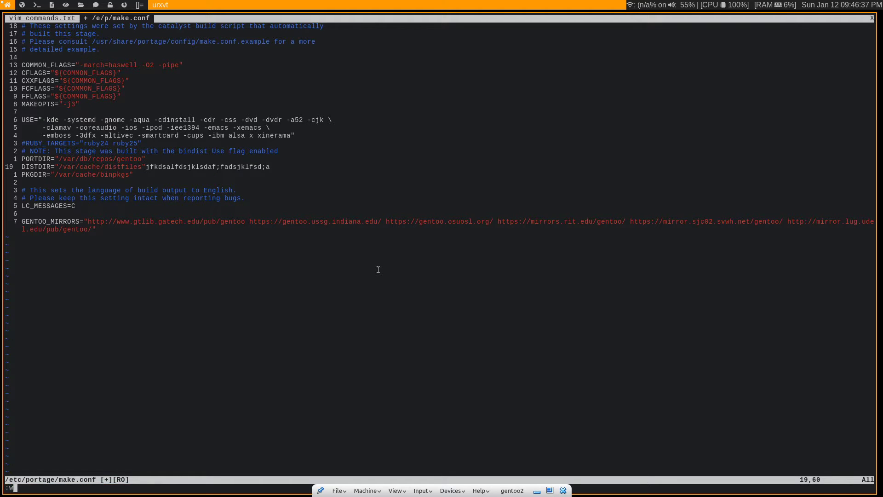
pyautogui.press('Return')
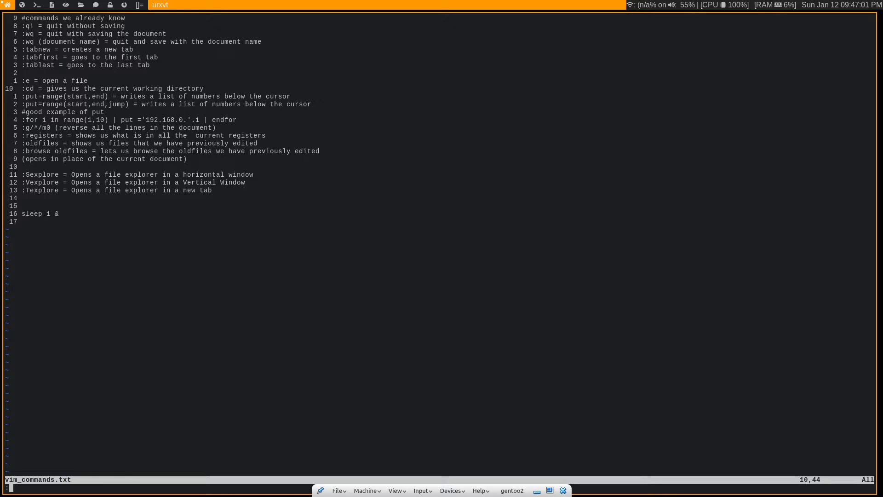
# - Print the current working directory with :cd and begin a :put command
pyautogui.write(':cd')
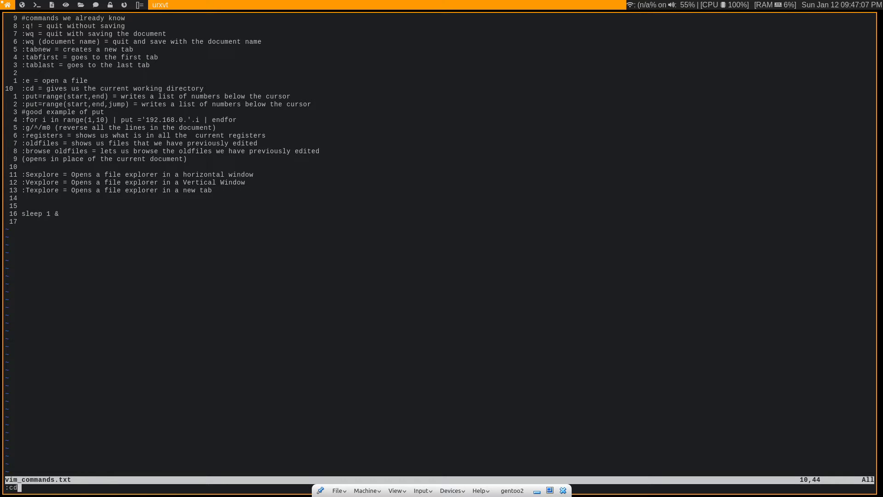
pyautogui.press('Return')
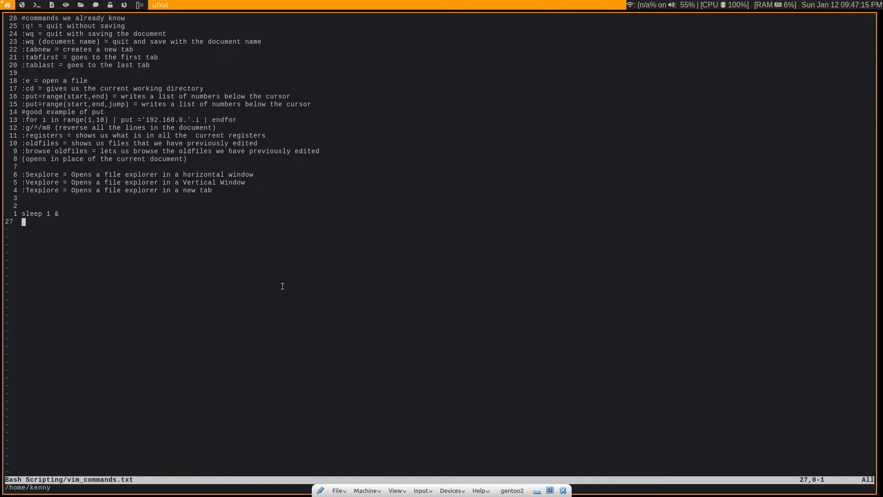
pyautogui.write(':put')
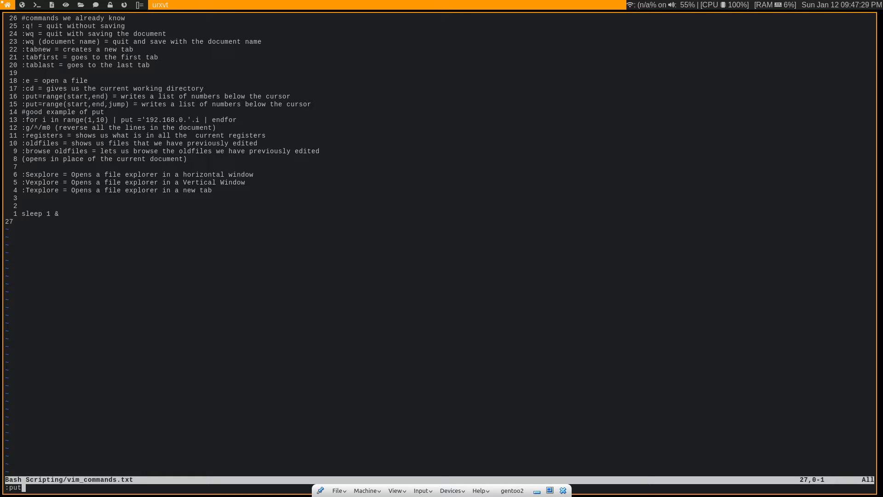
pyautogui.write('=')
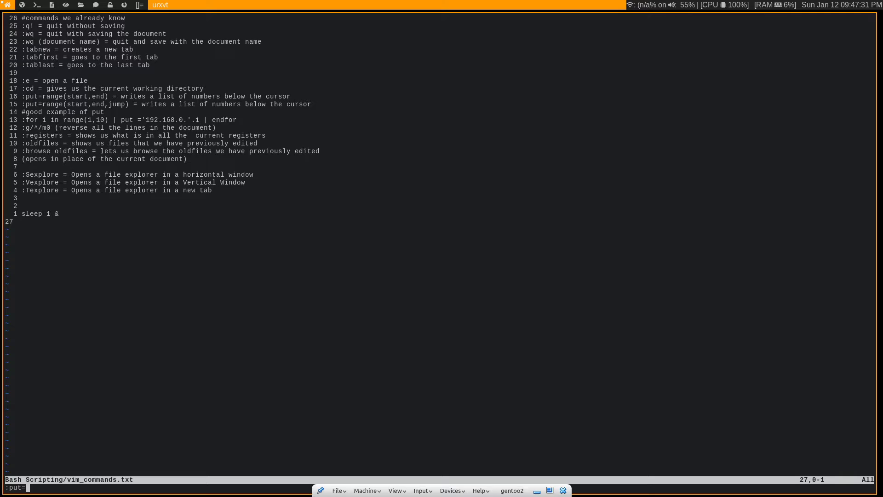
pyautogui.write('range')
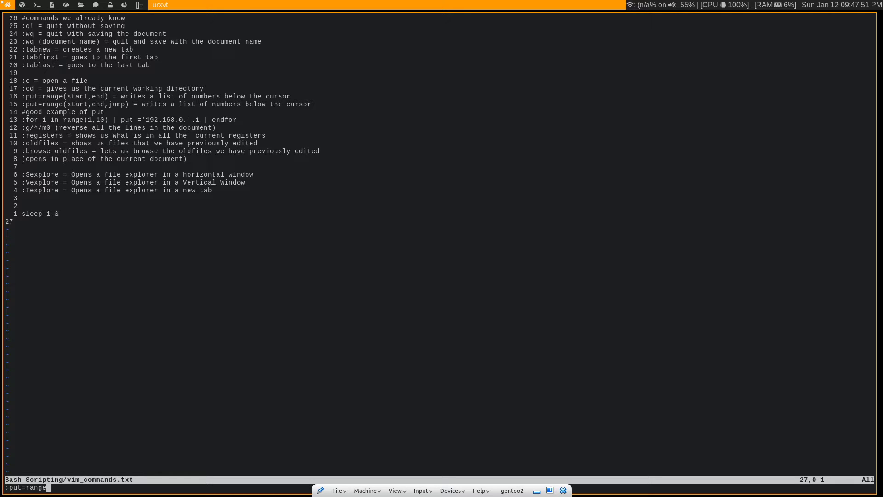
pyautogui.write('(')
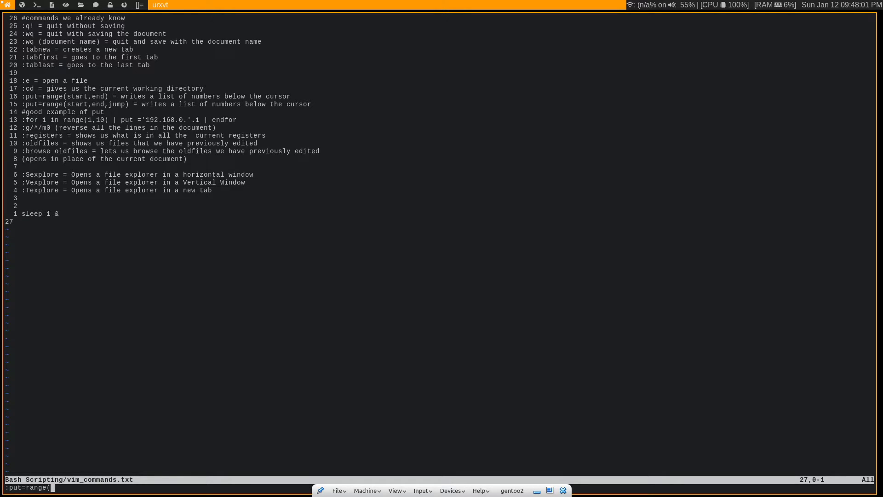
pyautogui.write('1')
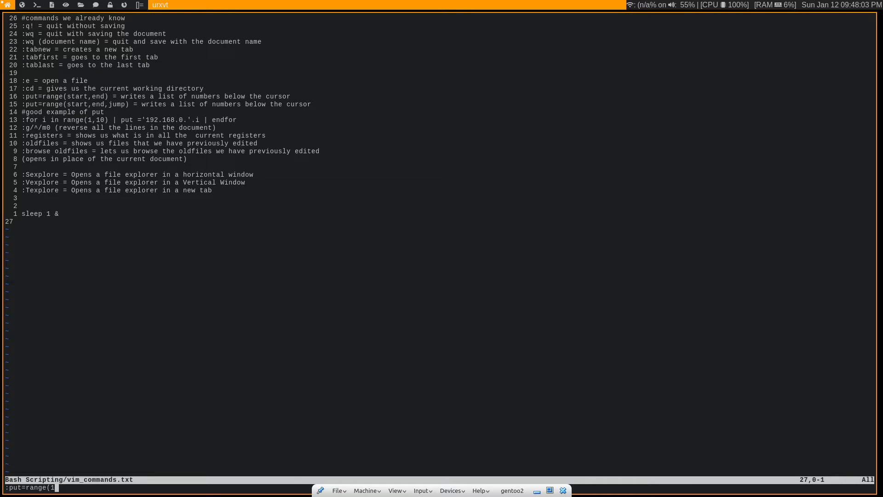
pyautogui.write(',2')
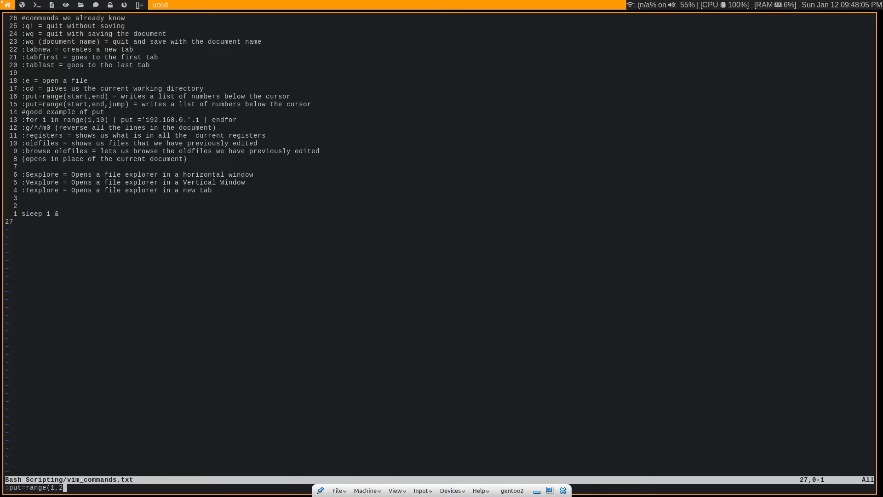
pyautogui.write('5')
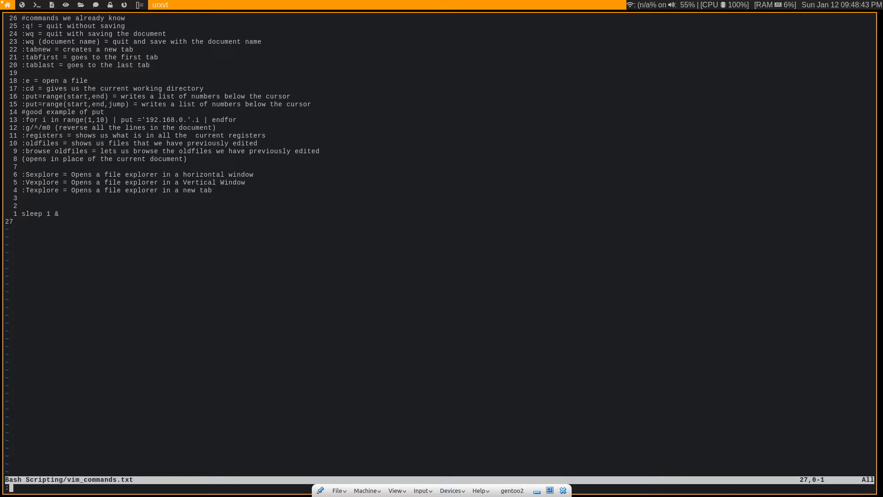
pyautogui.write(':put')
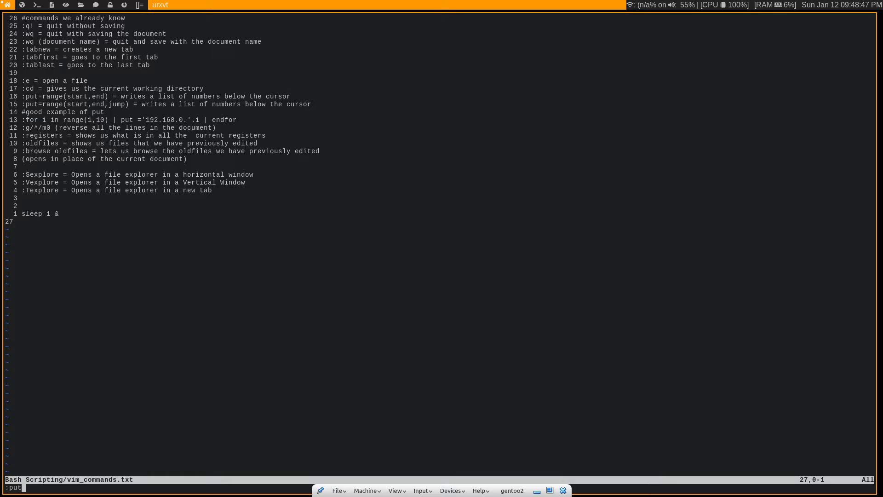
pyautogui.write('=range(')
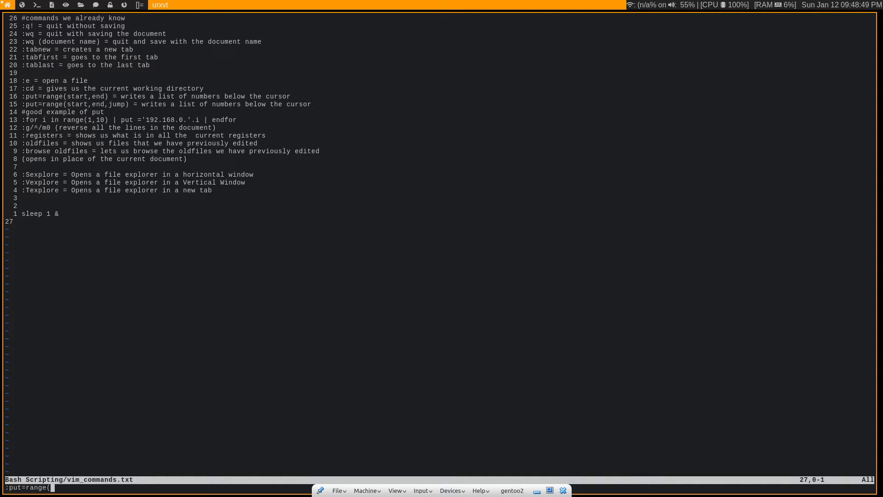
pyautogui.write('1,25,')
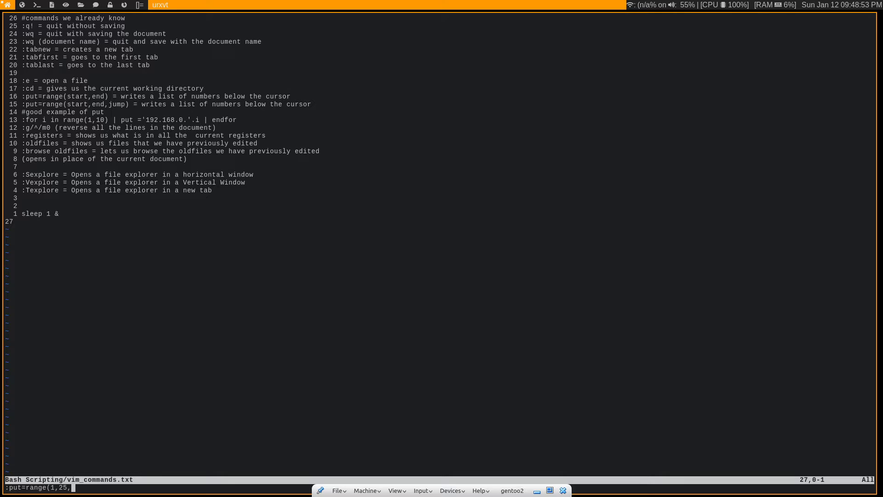
pyautogui.write('2')
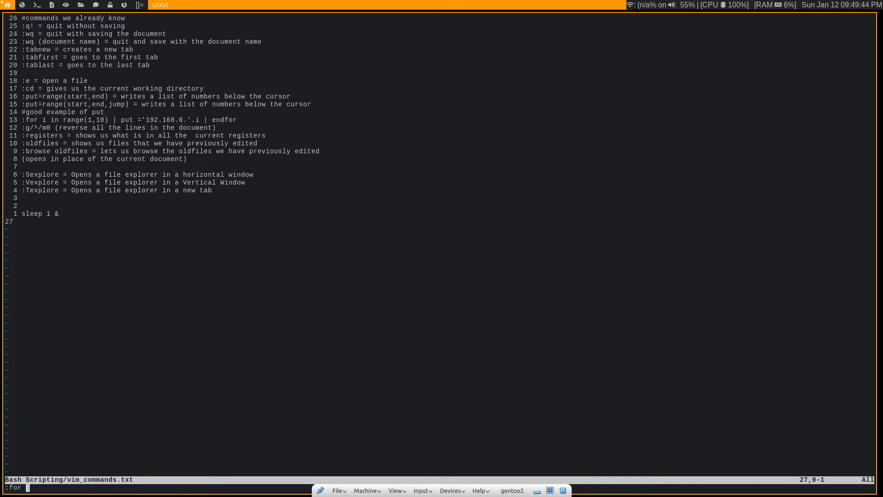
pyautogui.write('i in range')
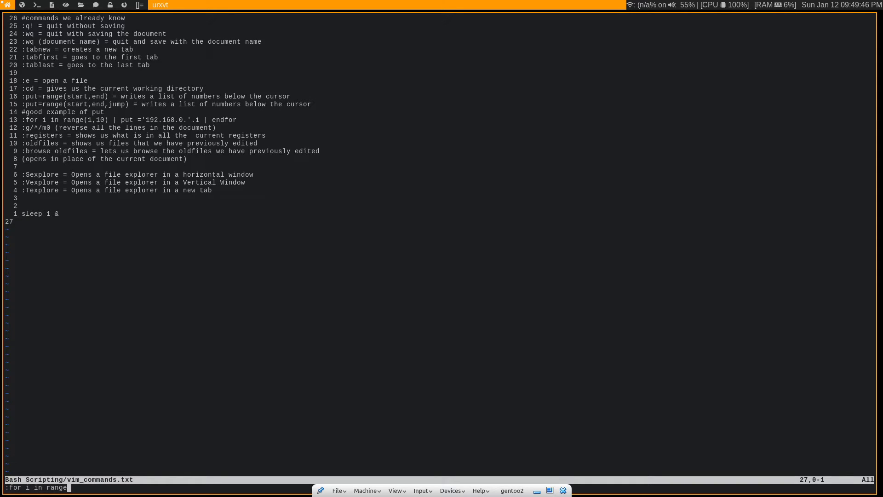
pyautogui.write('(0,255) | put')
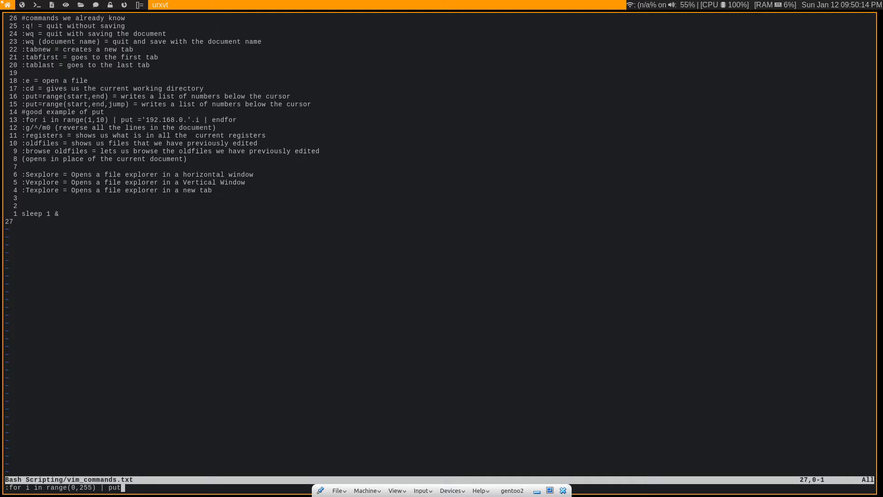
pyautogui.write("'")
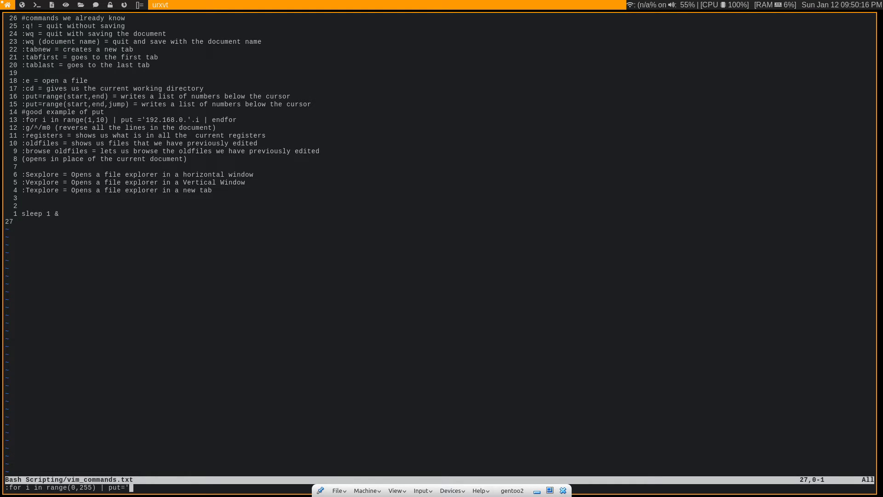
pyautogui.write("192.168.0.'.")
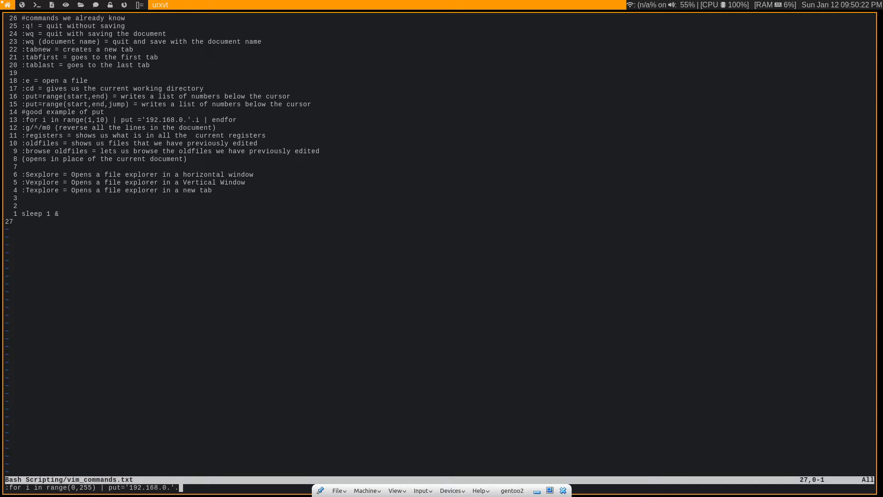
pyautogui.write('i |')
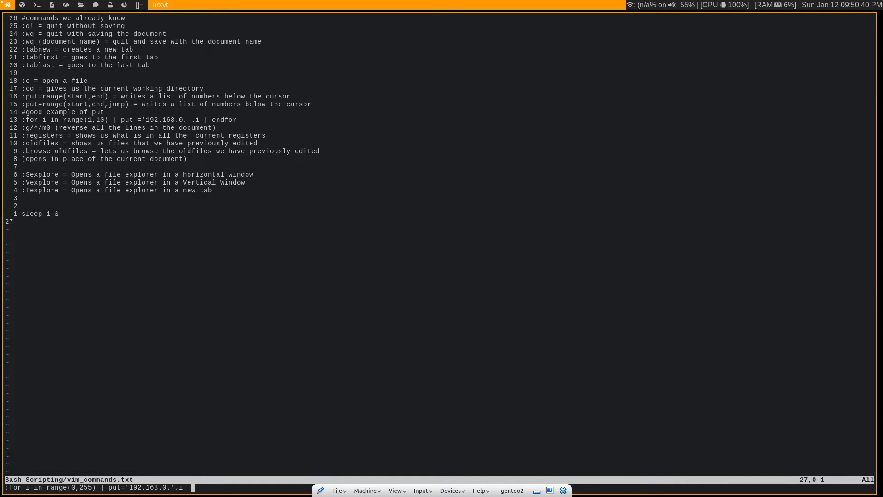
pyautogui.write('end')
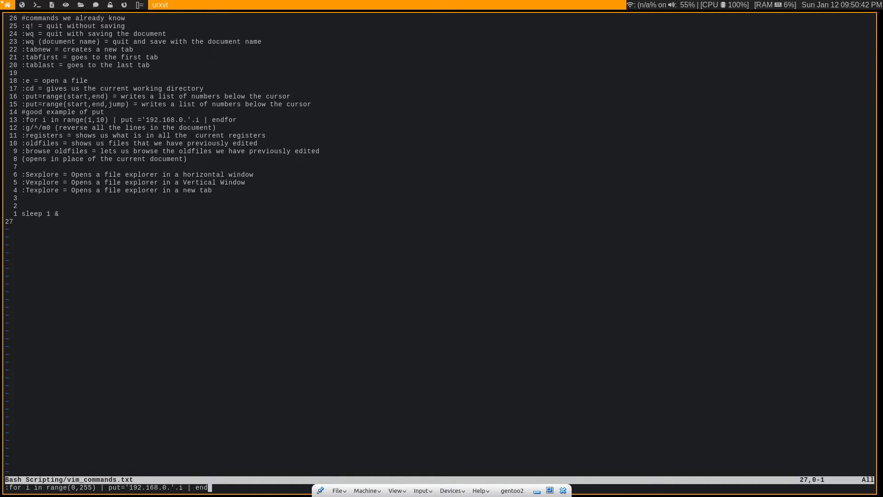
pyautogui.press('Return')
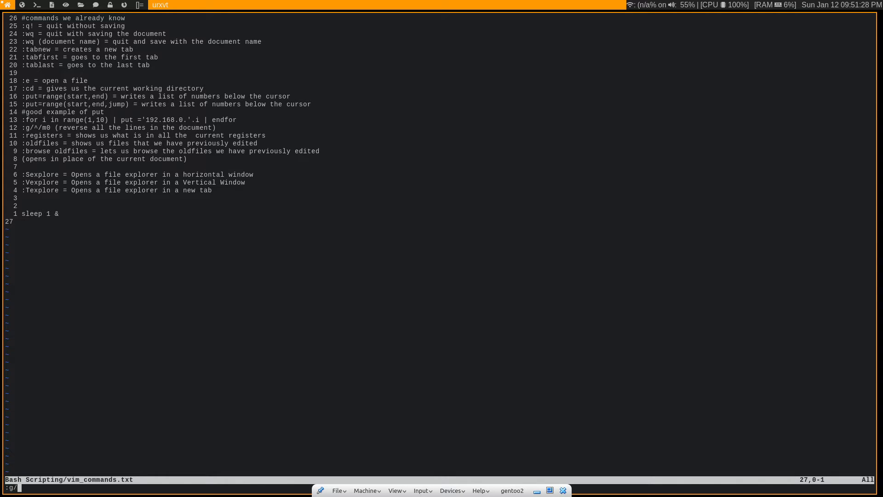
# - Run :g/^/m0 to reverse the order of all lines in vim_commands.txt
pyautogui.write('^/')
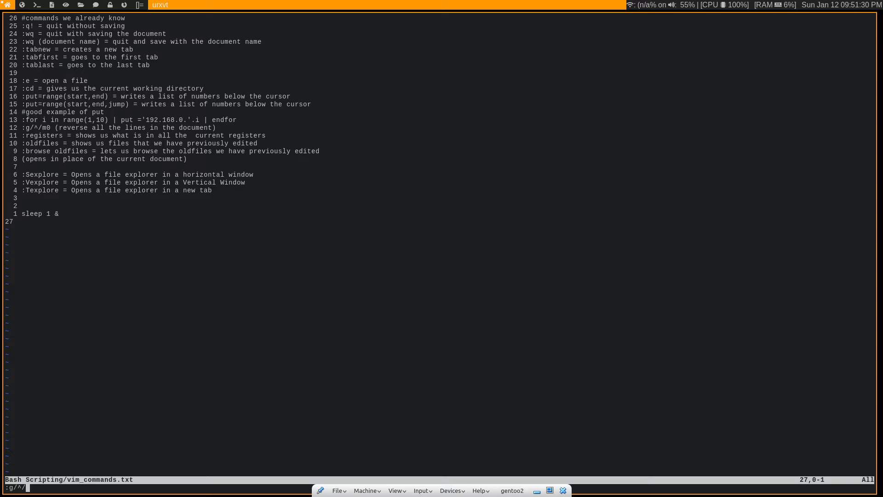
pyautogui.write('m0')
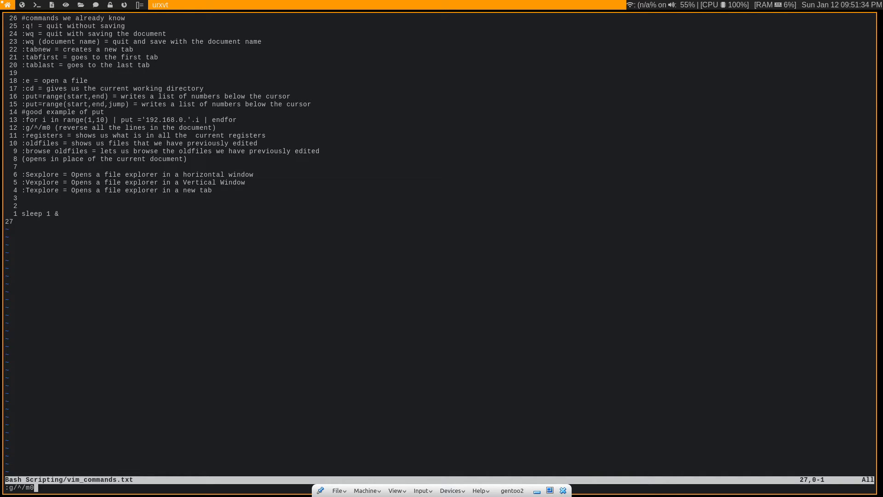
pyautogui.press('Return')
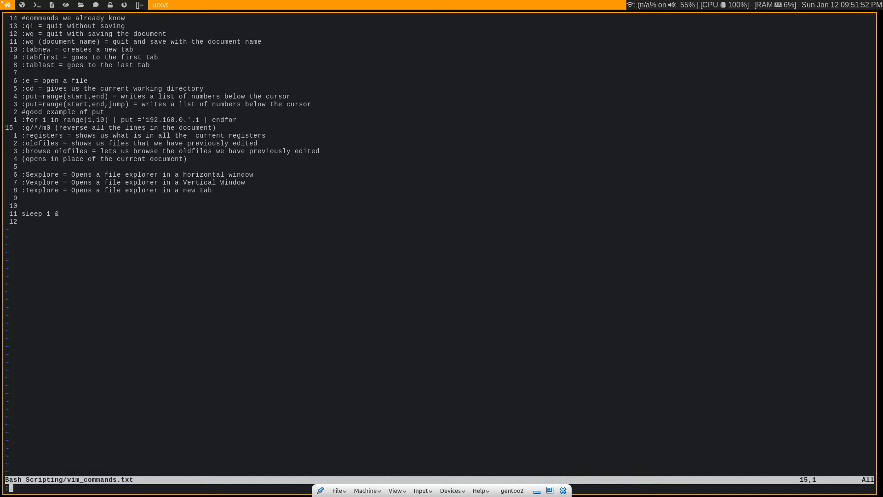
pyautogui.write(':registers')
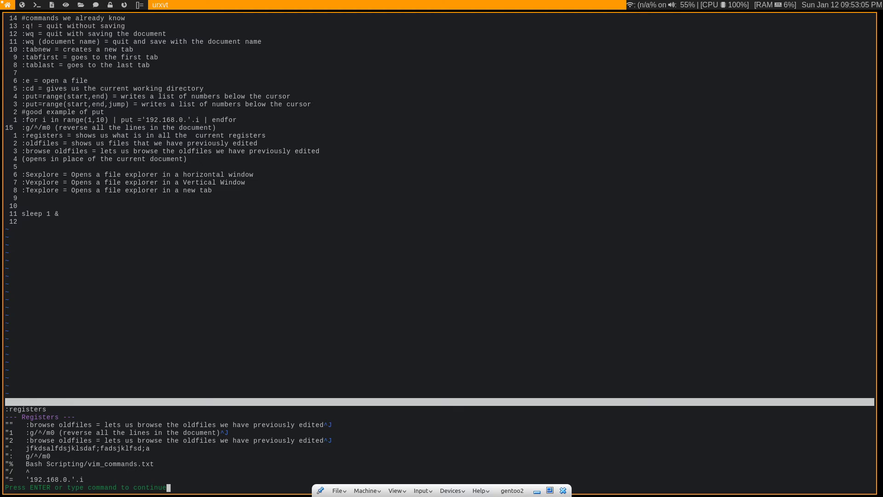
pyautogui.press('Return')
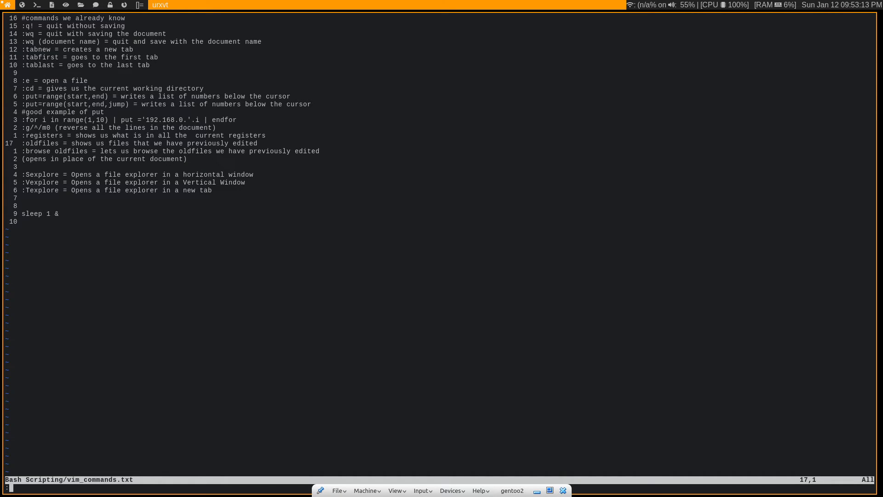
pyautogui.write(':old')
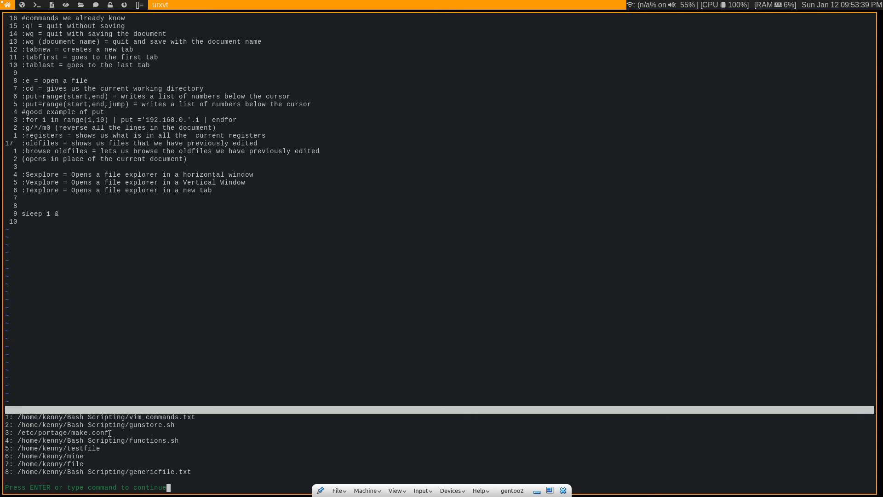
pyautogui.moveTo(162, 448)
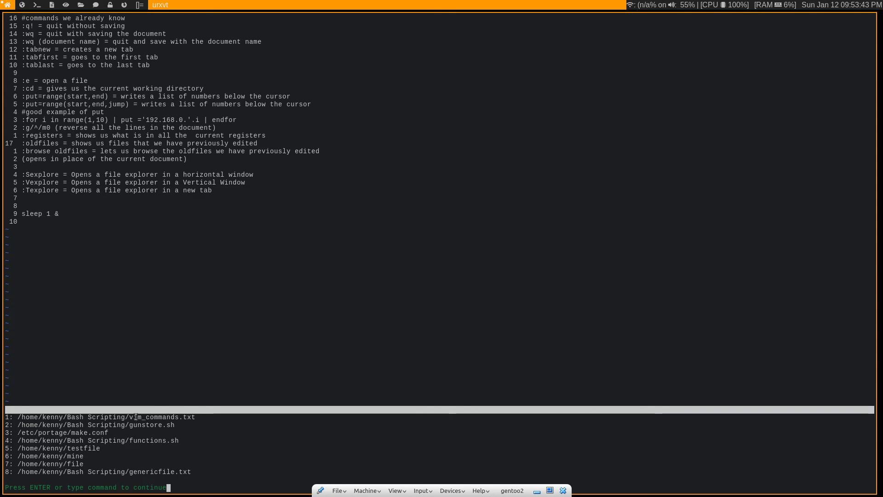
pyautogui.moveTo(381, 267)
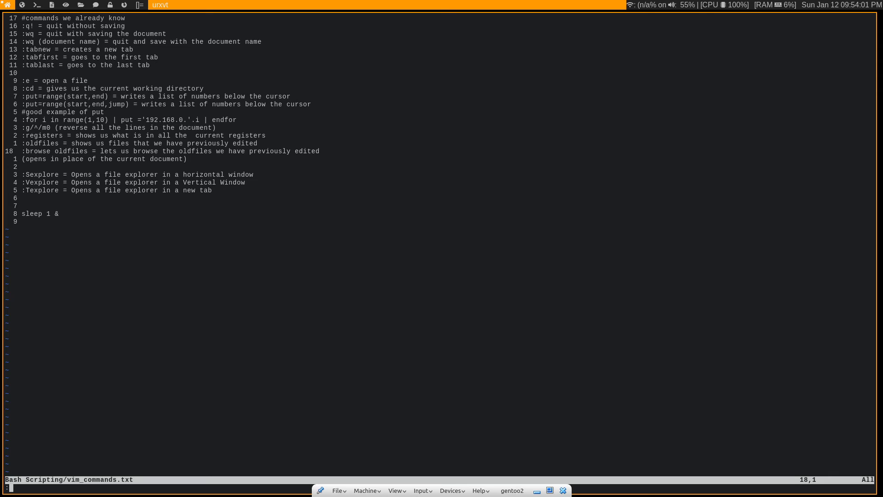
pyautogui.write(':tabnew')
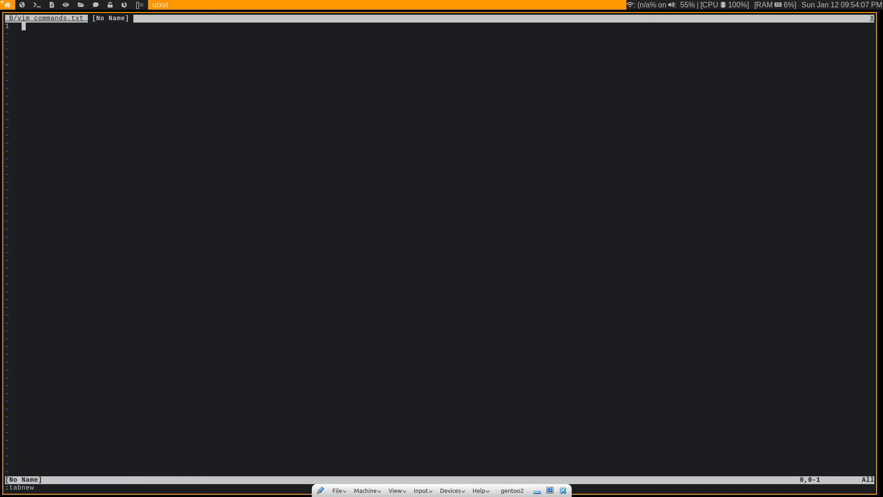
pyautogui.write('brows')
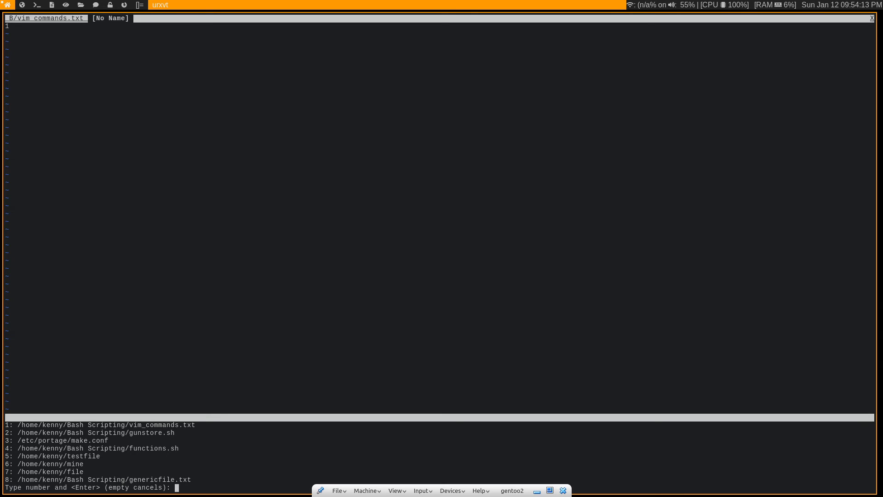
pyautogui.write('2')
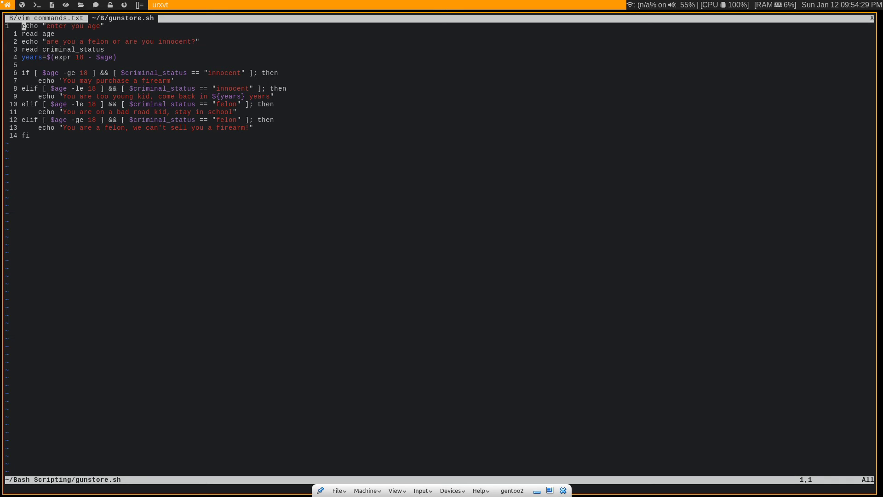
pyautogui.write(':q')
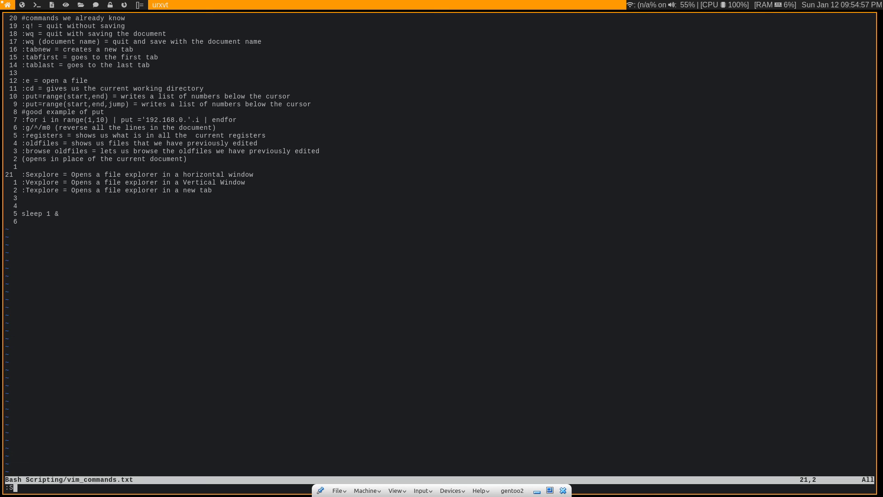
pyautogui.write('explore')
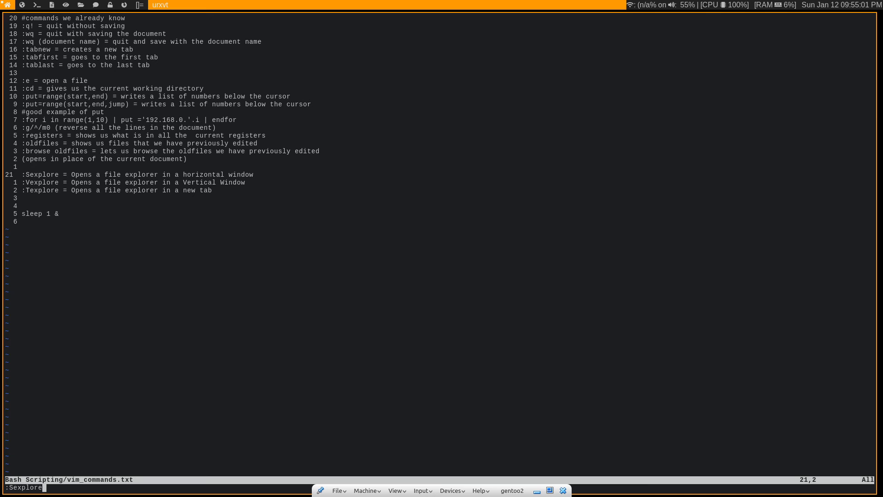
pyautogui.press('Return')
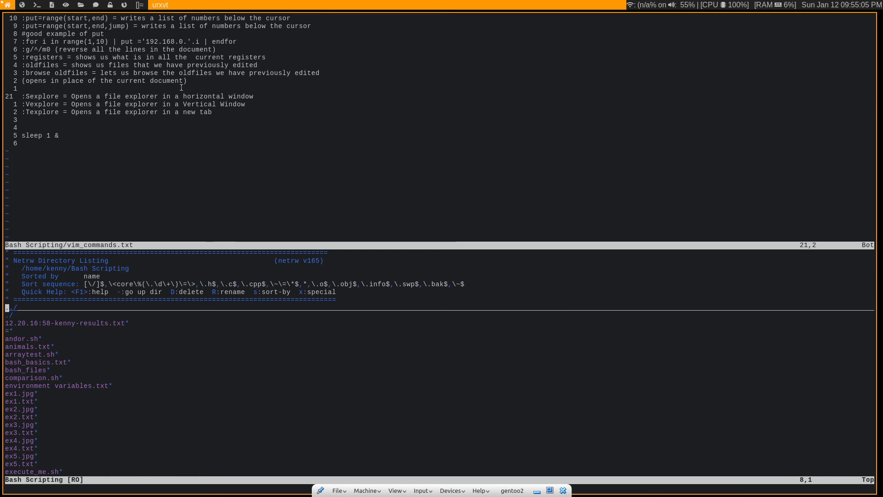
pyautogui.moveTo(164, 172)
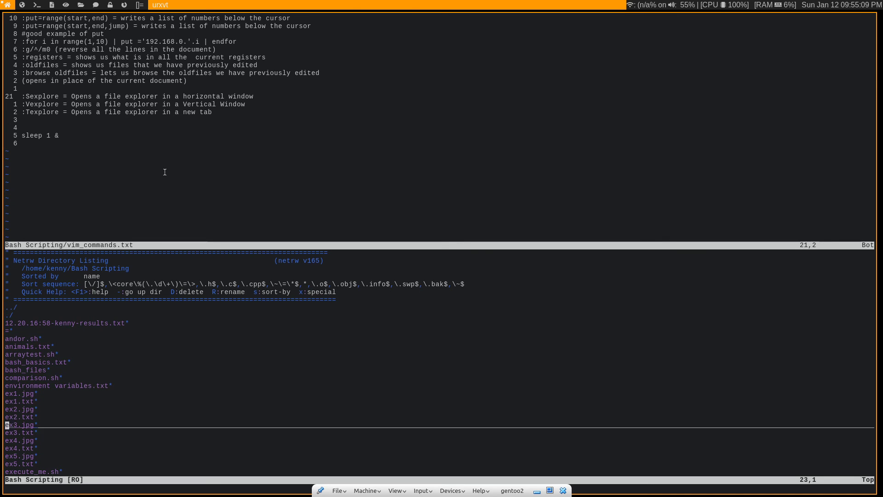
pyautogui.scroll(-3)
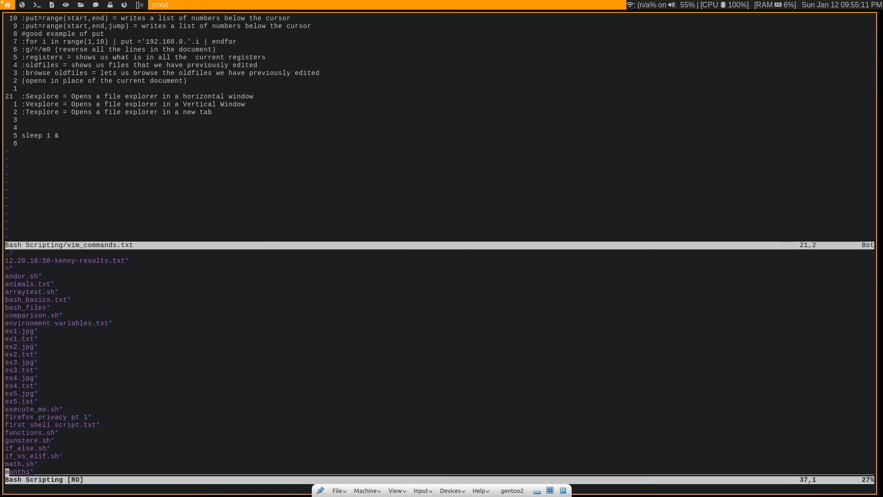
pyautogui.scroll(-3)
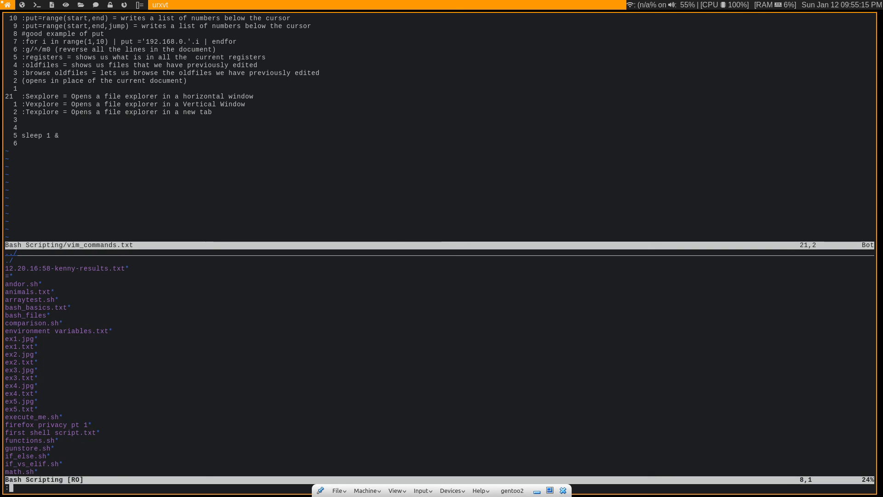
pyautogui.write(':q!')
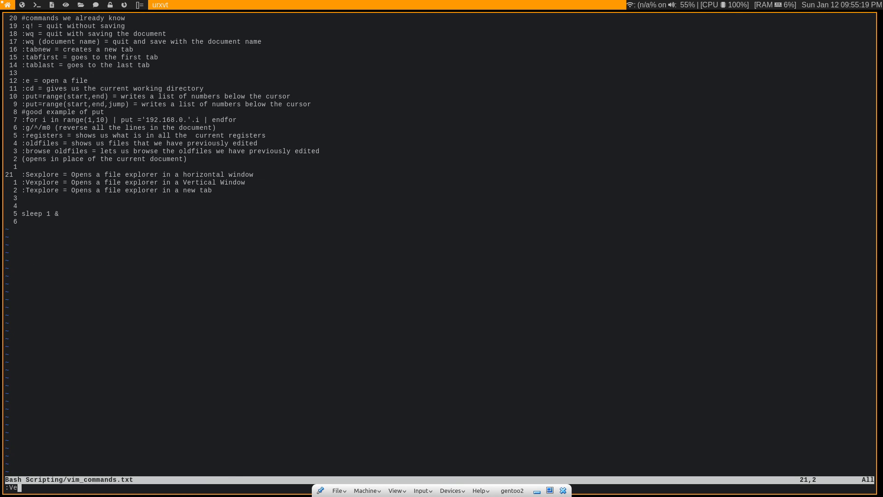
pyautogui.write('x')
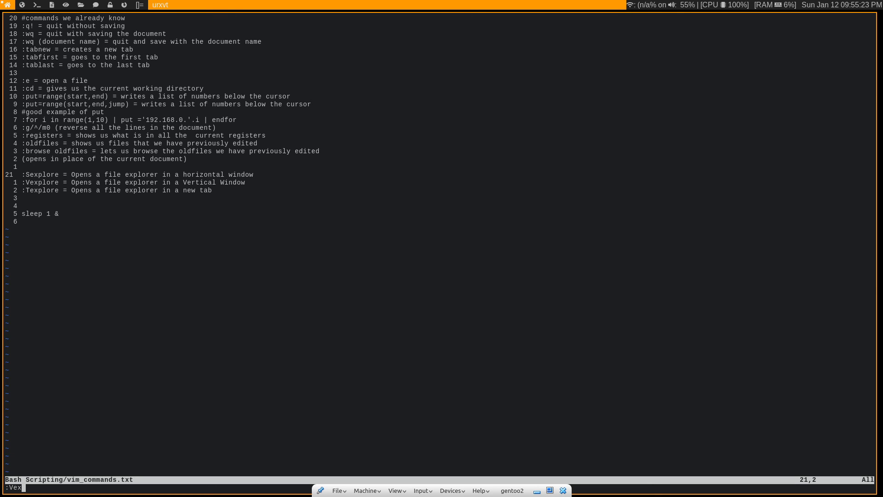
pyautogui.press('Return')
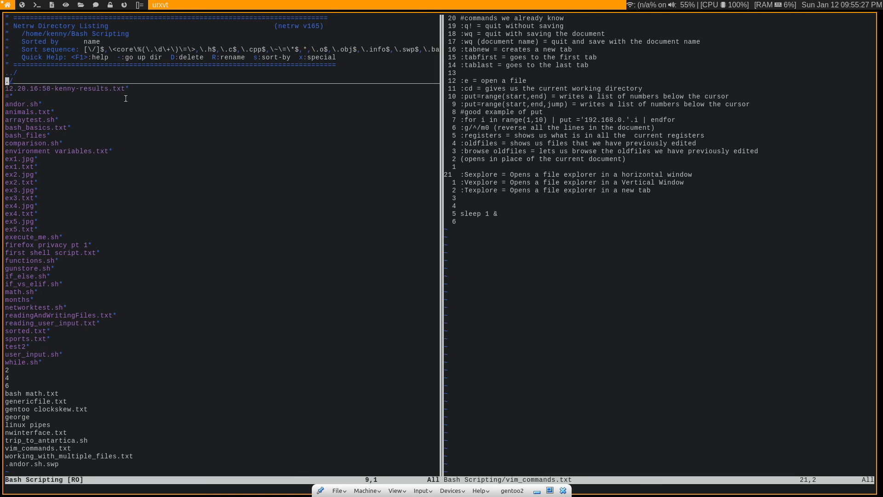
pyautogui.write(':q')
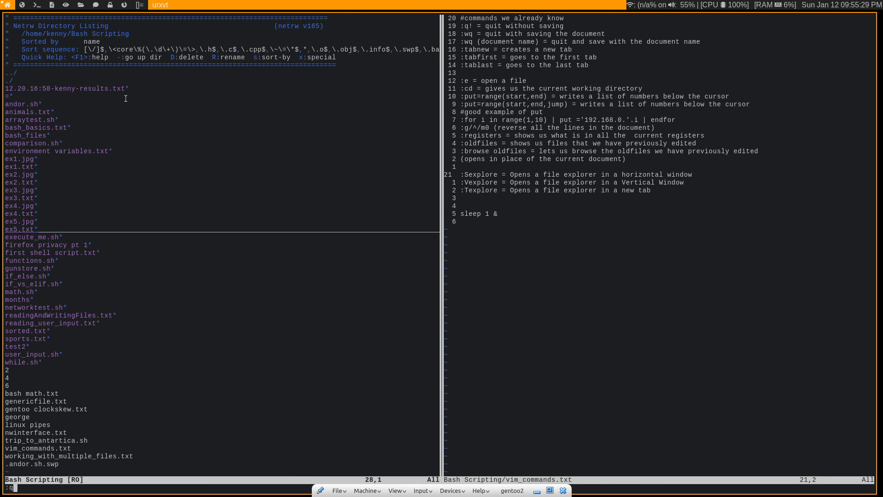
pyautogui.press('Return')
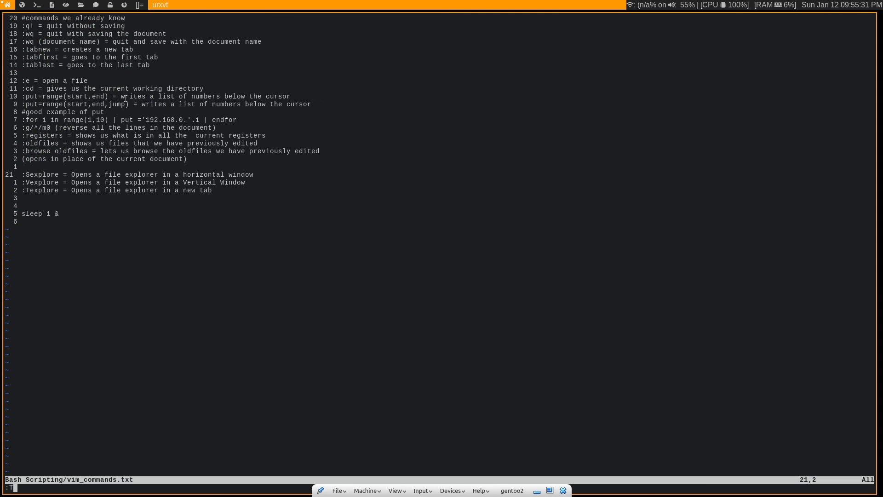
# - Run :Texplore and open networktest.sh from the Bash Scripting listing in the new tab
pyautogui.write(':Texplore')
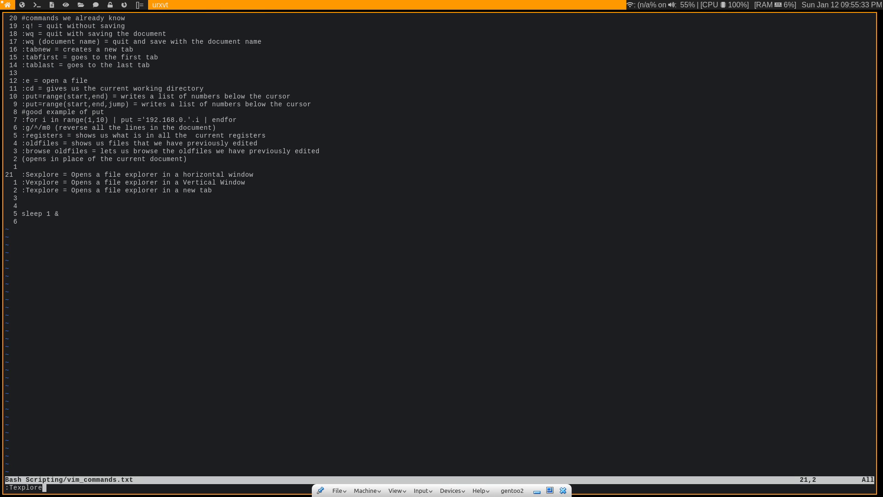
pyautogui.press('Return')
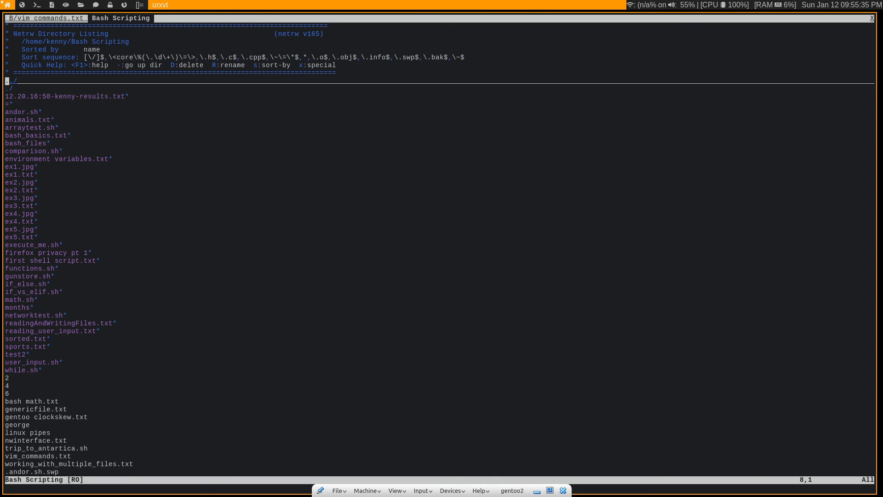
pyautogui.press('j')
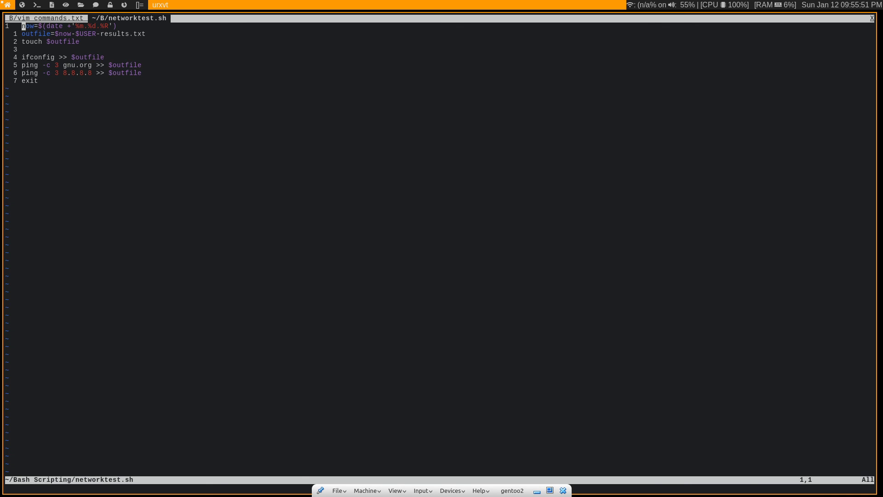
pyautogui.moveTo(86, 83)
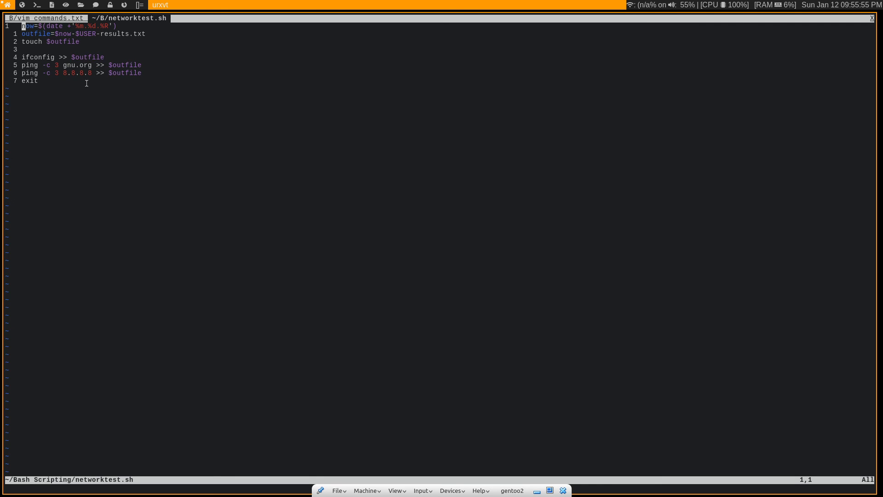
pyautogui.moveTo(275, 263)
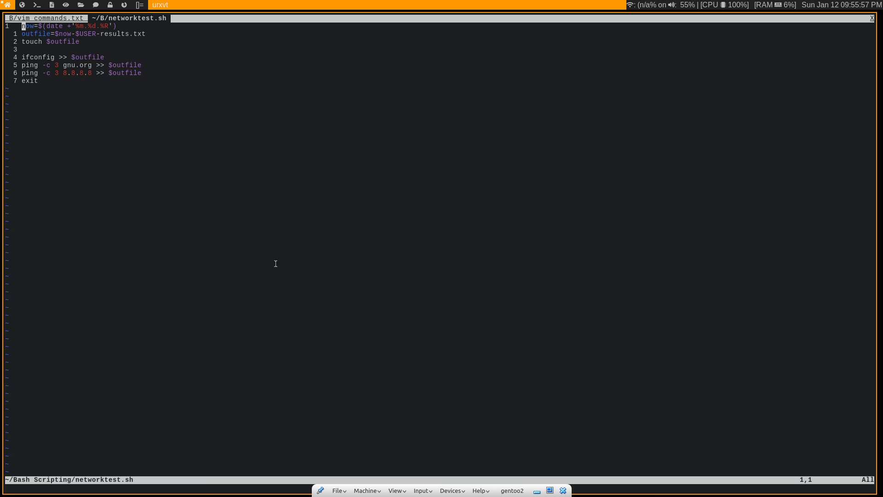
pyautogui.moveTo(547, 276)
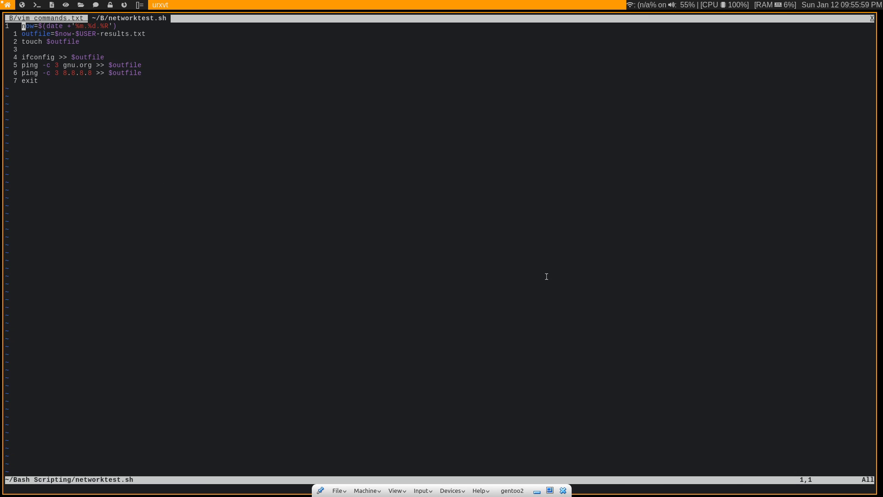
pyautogui.moveTo(569, 177)
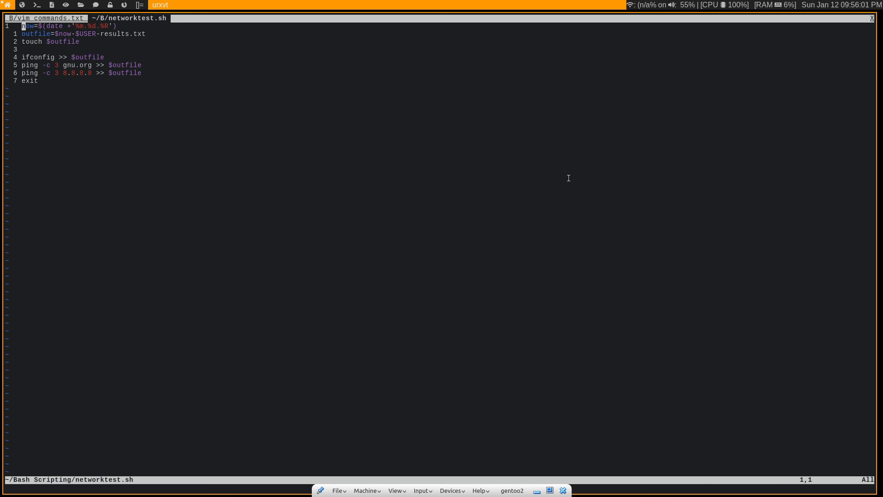
pyautogui.moveTo(559, 180)
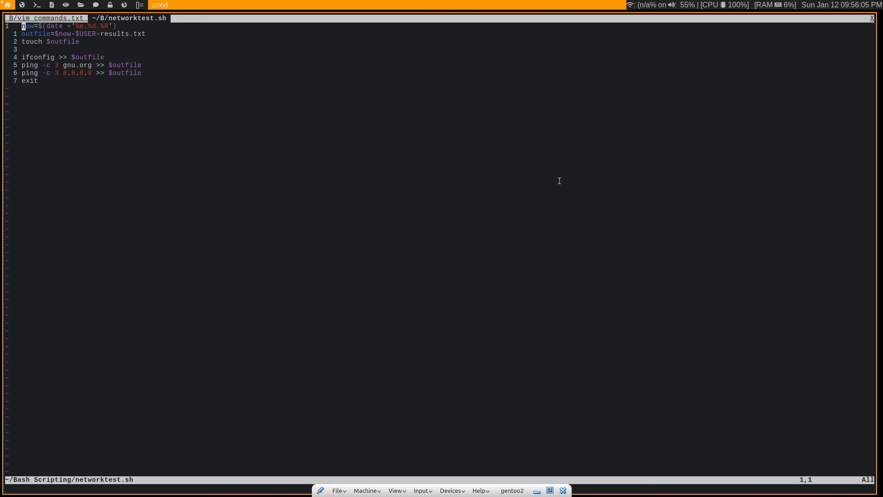